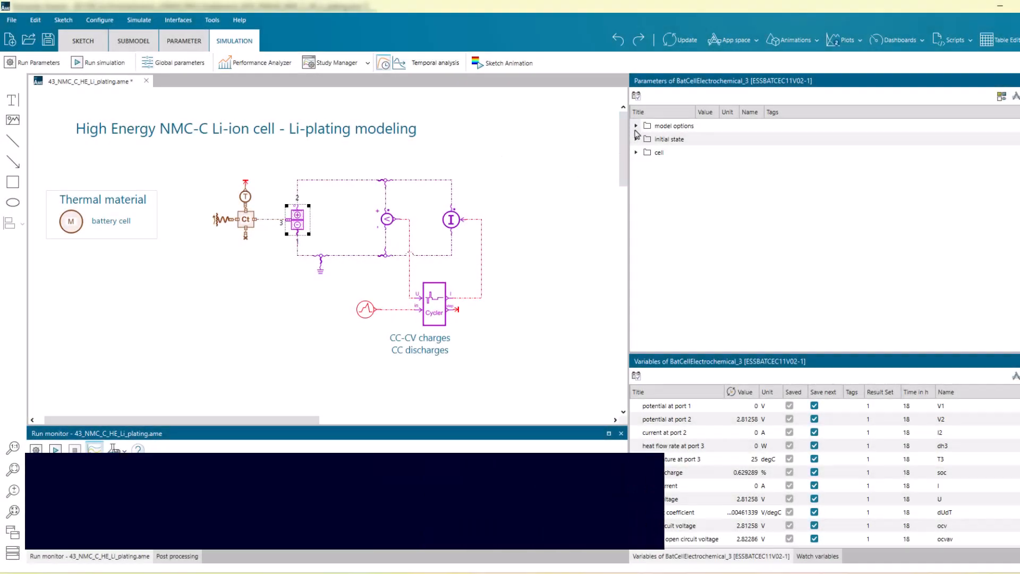
Expand the battery cell's model options in the Parameters panel and review them.
click(635, 125)
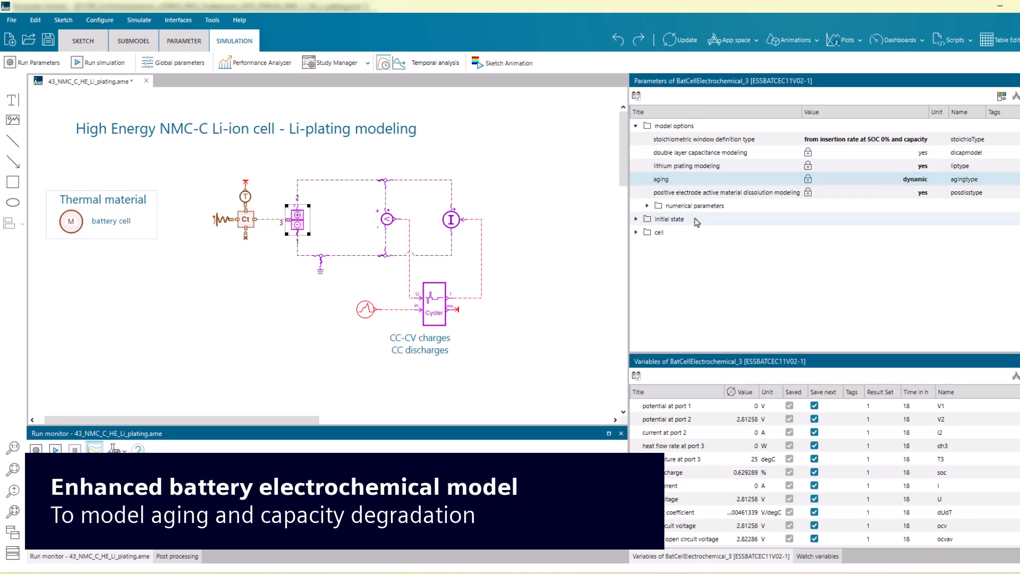
click(636, 232)
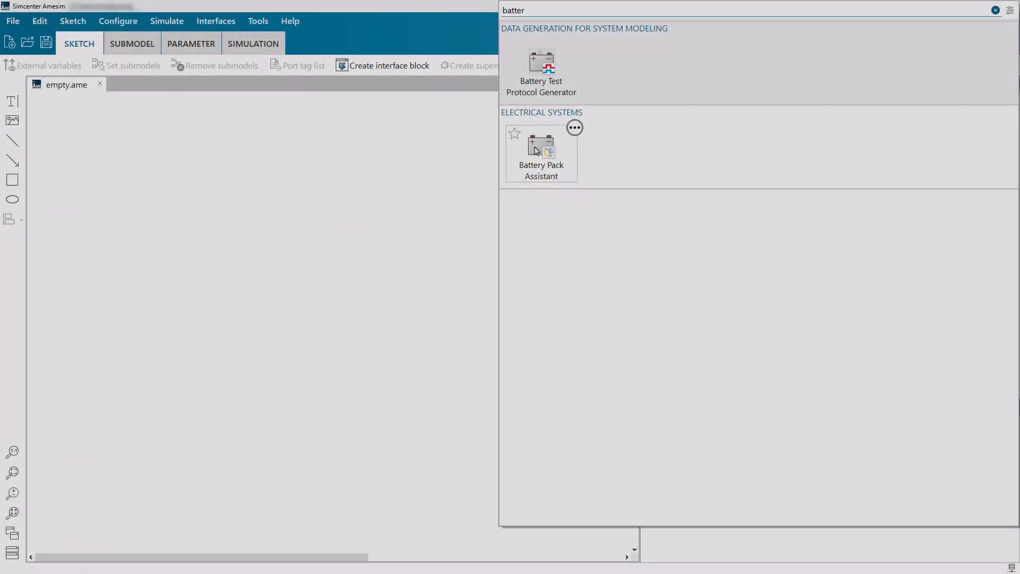
Launch Battery Pack Assistant, define 18.5×18.5×70 mm cells and the 6×7 cell pattern, then reach assembly.
double_click(541, 144)
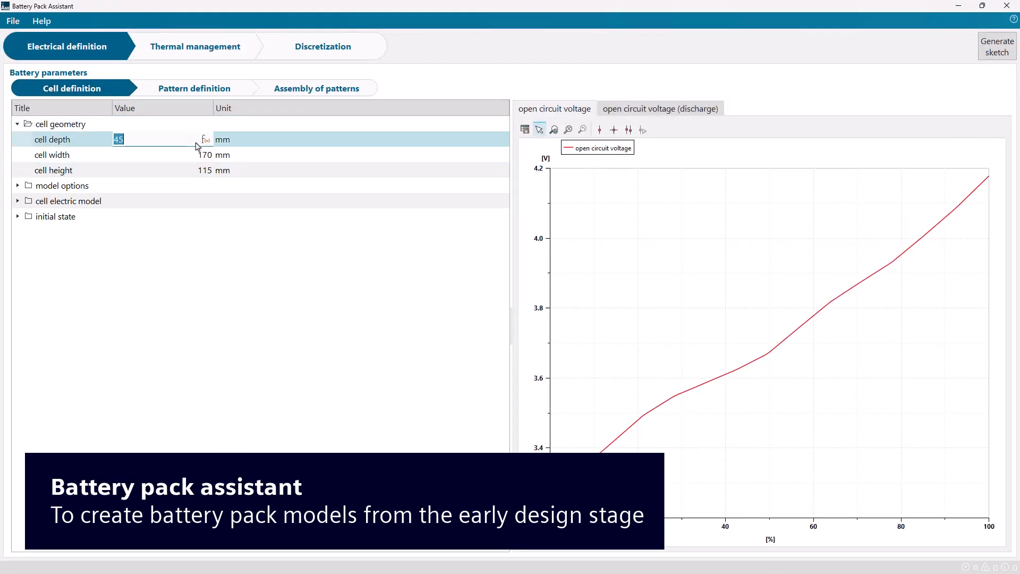
text(18.)
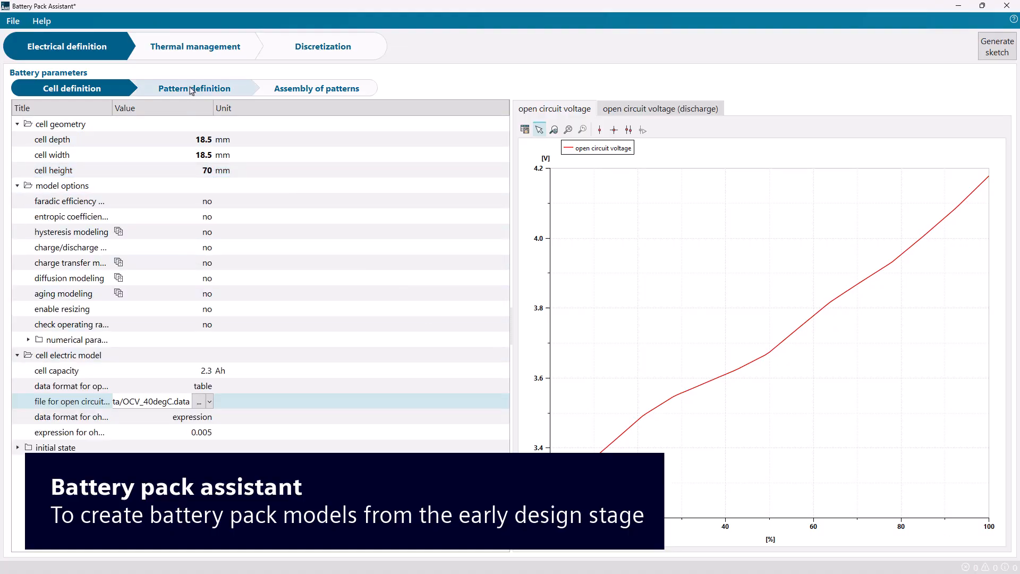
click(193, 88)
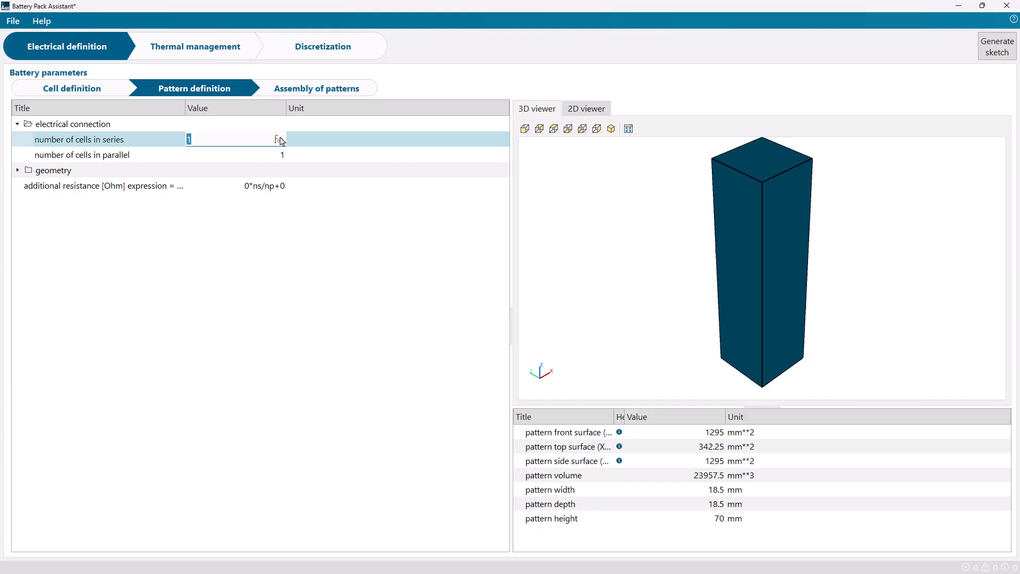
text(4)
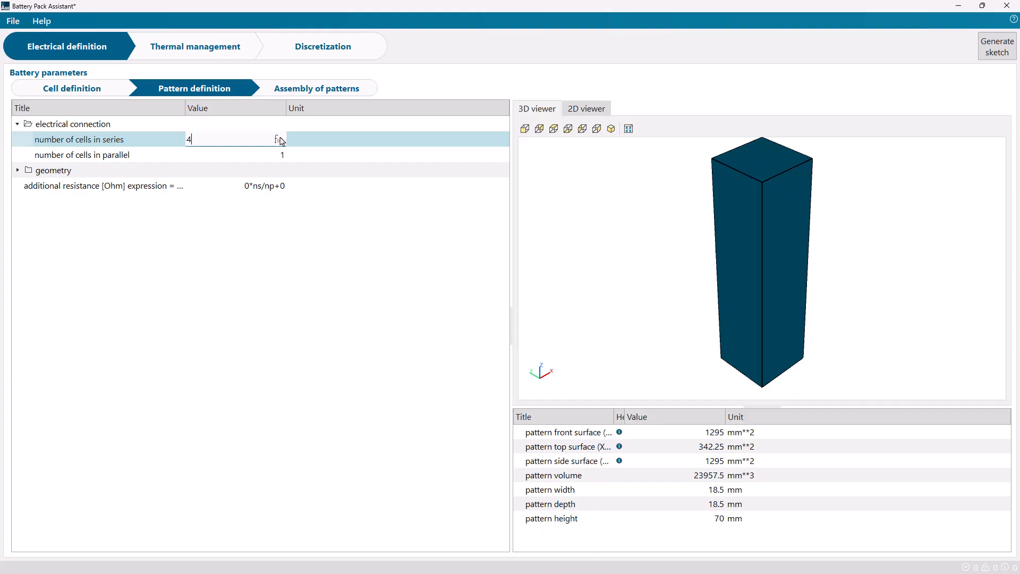
text(2)
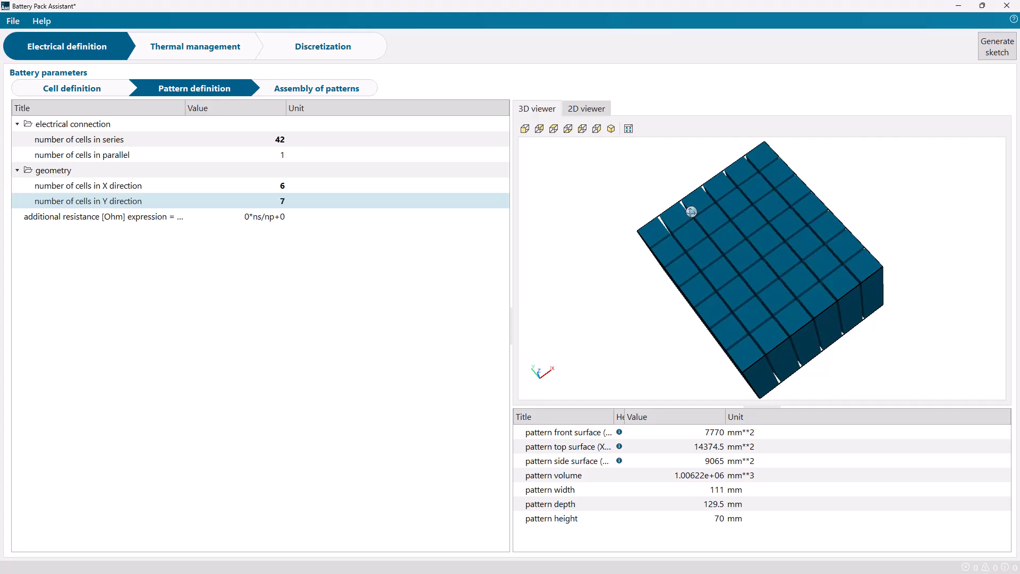
click(317, 88)
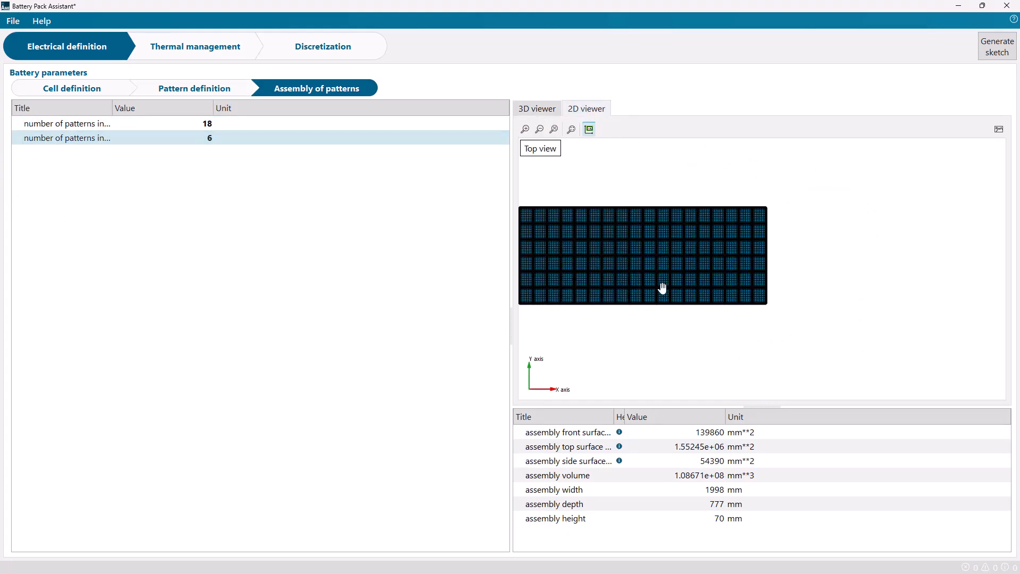
Review thermal management cooling along y and the discretization X-axis groups for the 18-by-6 assembly.
click(195, 46)
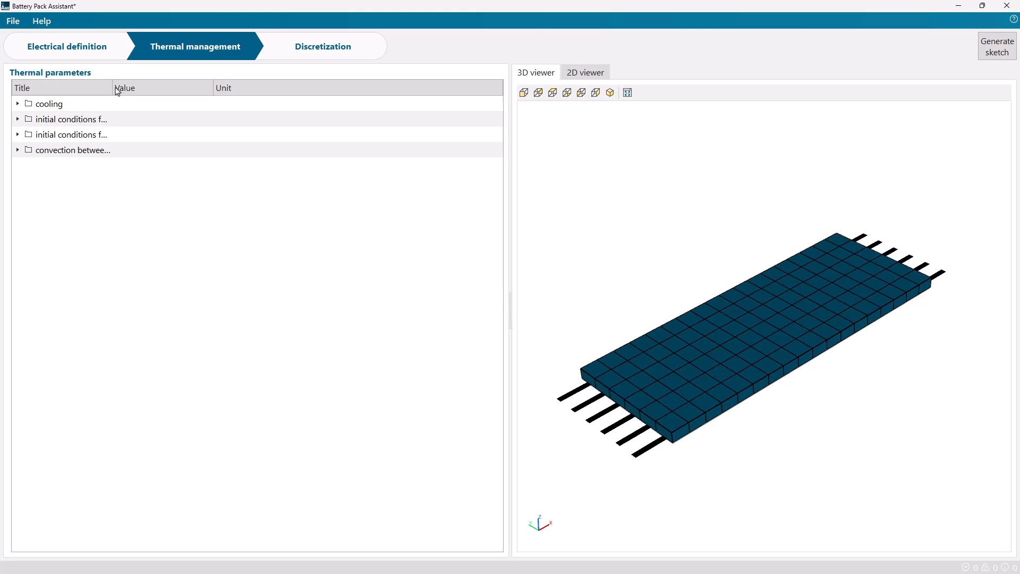
click(18, 103)
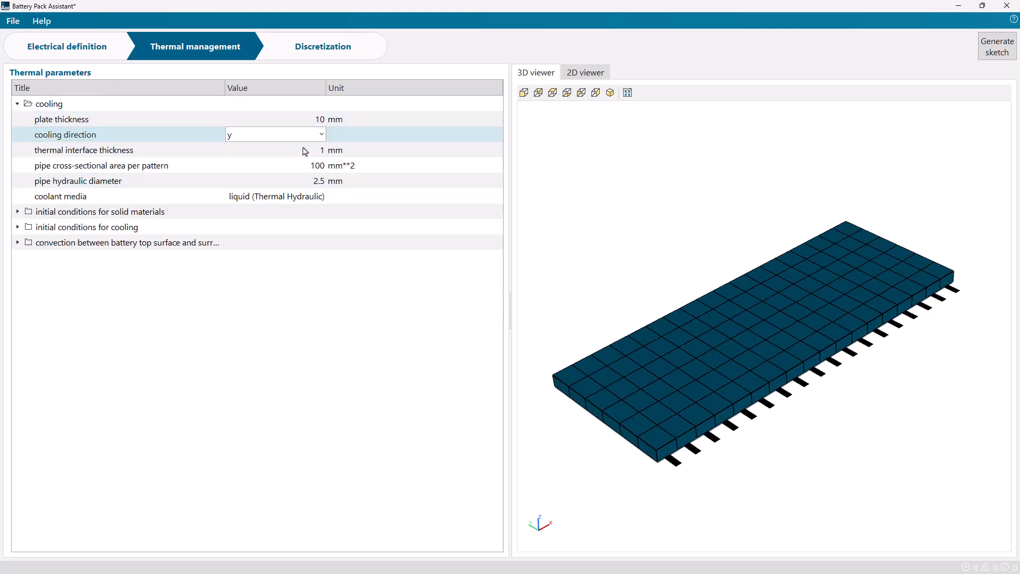
click(322, 46)
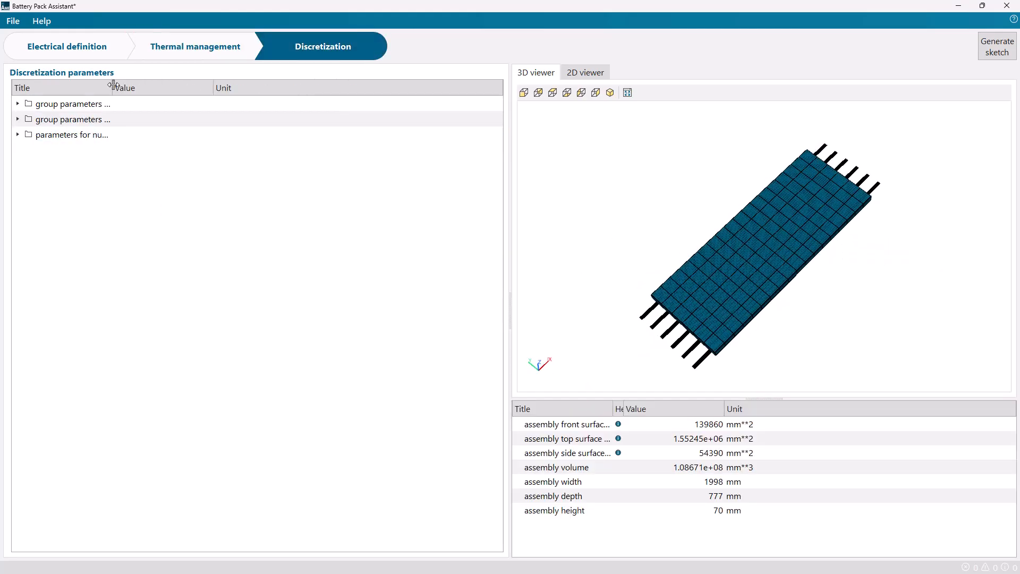
click(18, 103)
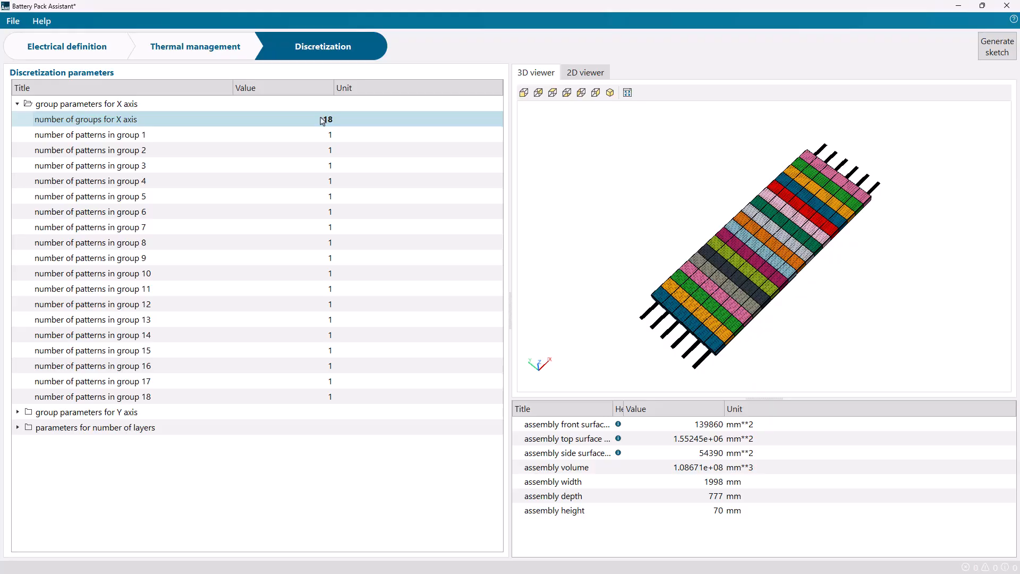
click(997, 42)
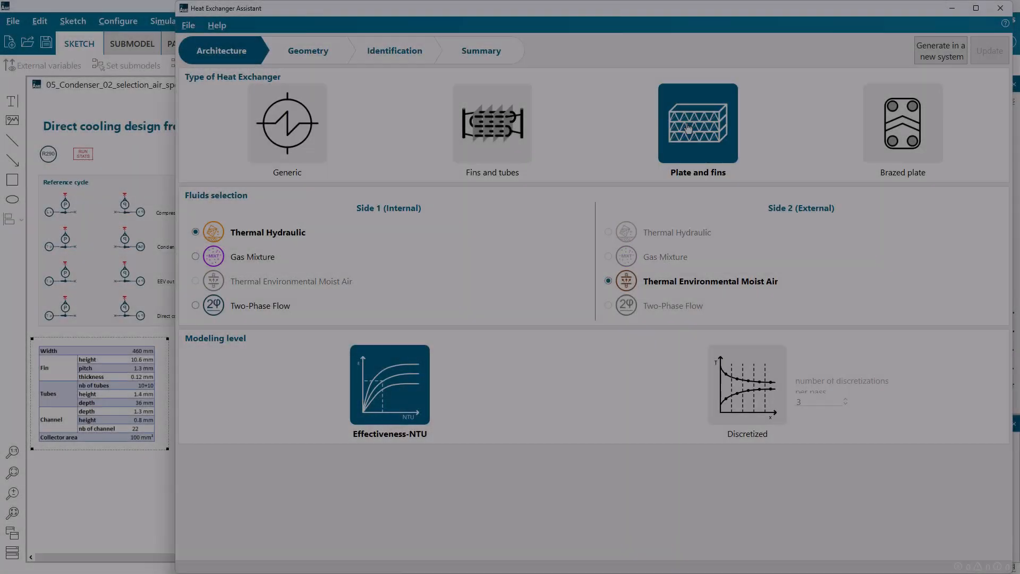
Choose two-phase flow, discretized level, 3D geometry view, 10 tubes per pass and tube periodicity 1.4+10.6.
click(196, 304)
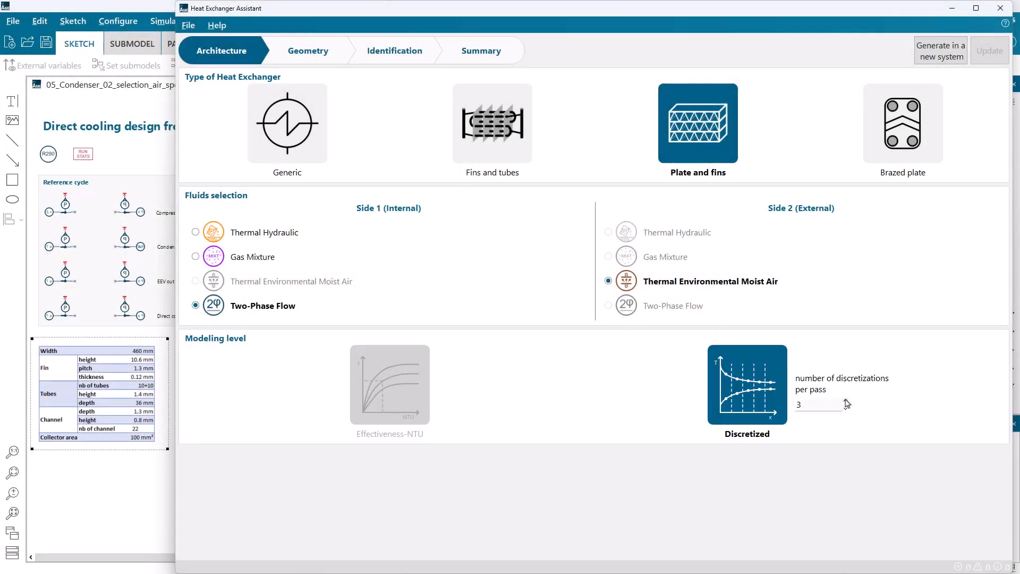
click(307, 51)
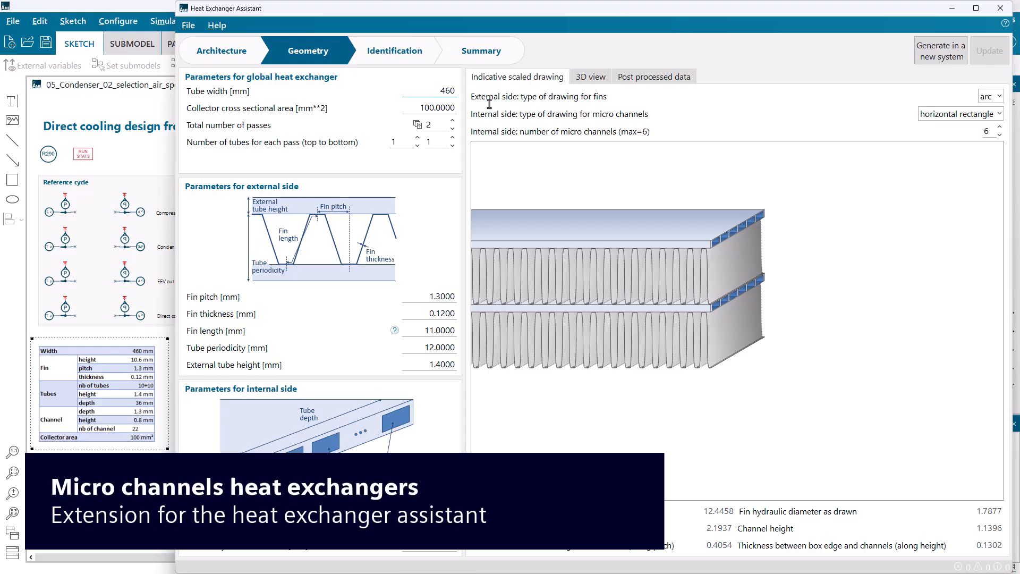
click(589, 76)
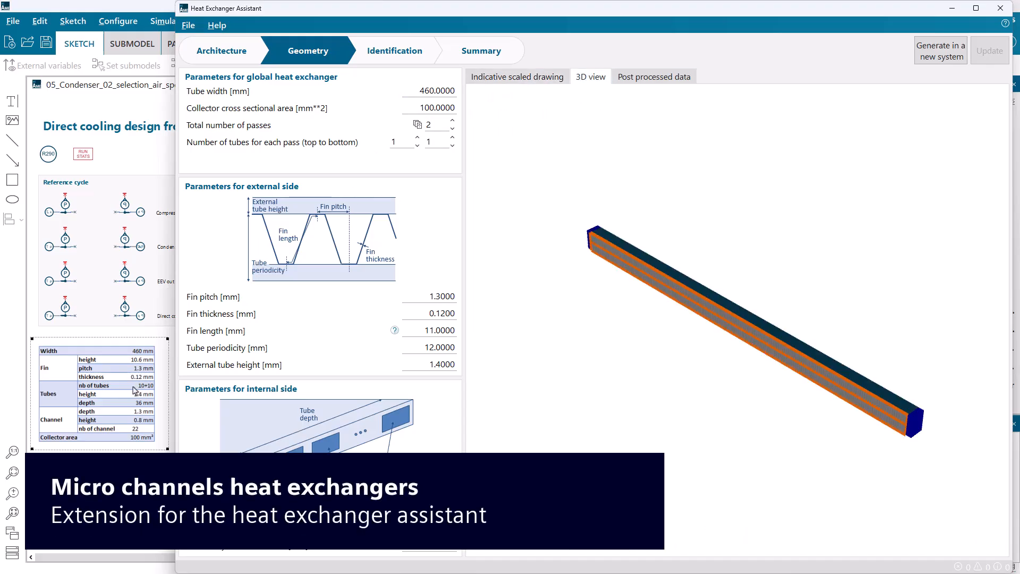
text(10)
text(1.4+)
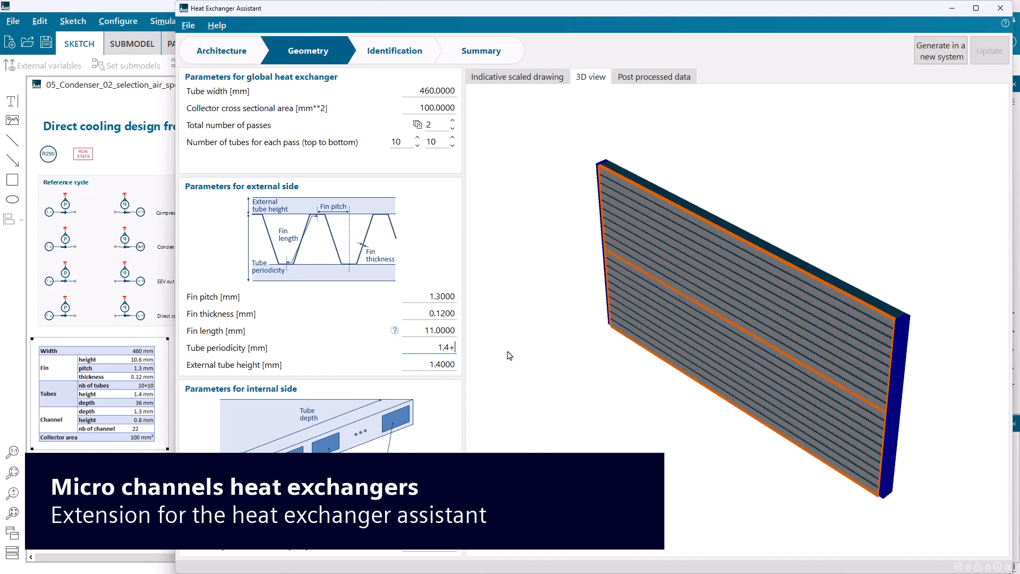
text(10.6)
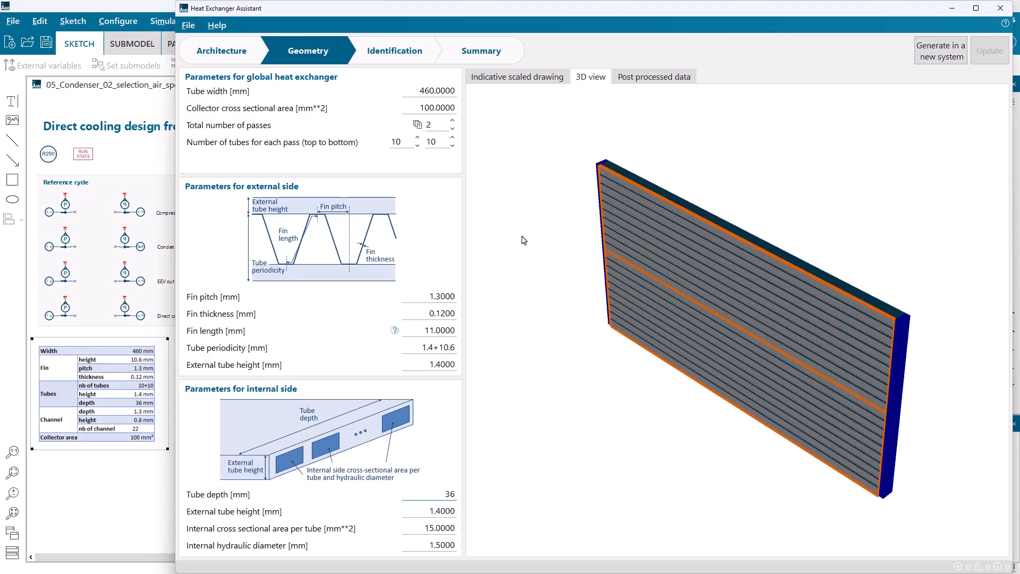
On the scaled drawing tab, enter internal cross-sectional area per tube 22*0.8*1.3 and hydraulic diameter.
click(517, 76)
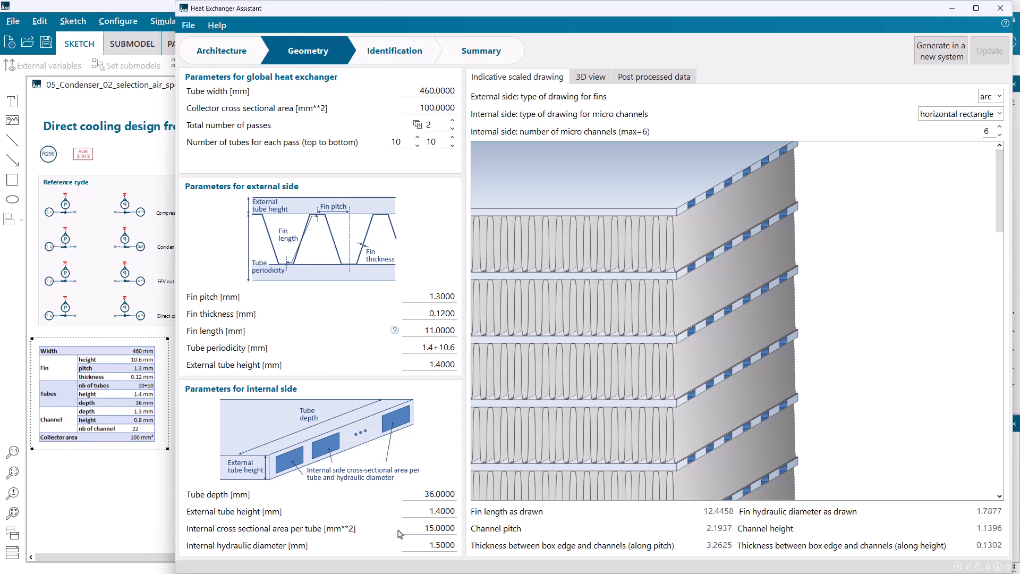
text(22*0.8*)
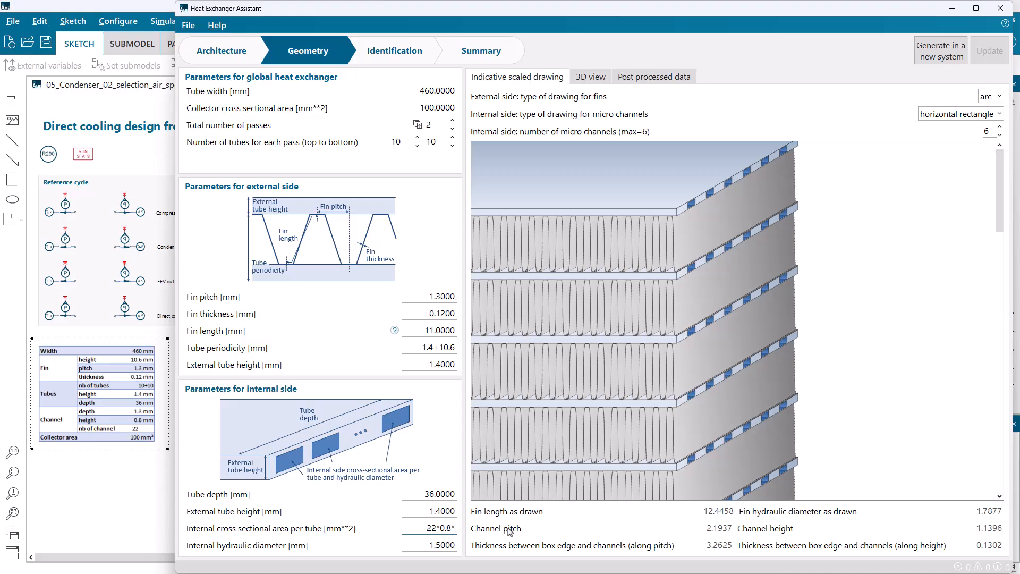
text(1.3)
click(429, 545)
text(4)
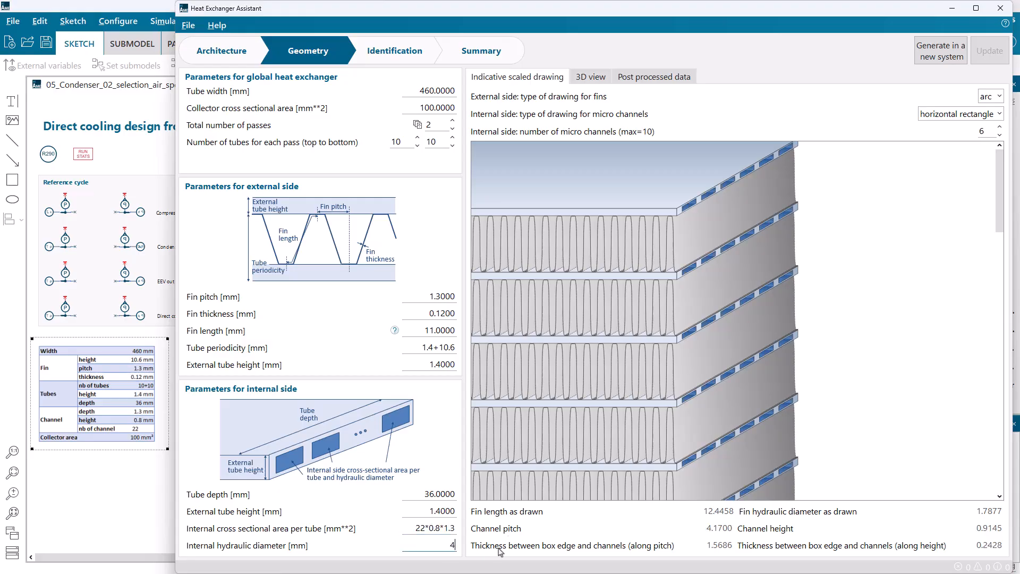
text(*1)
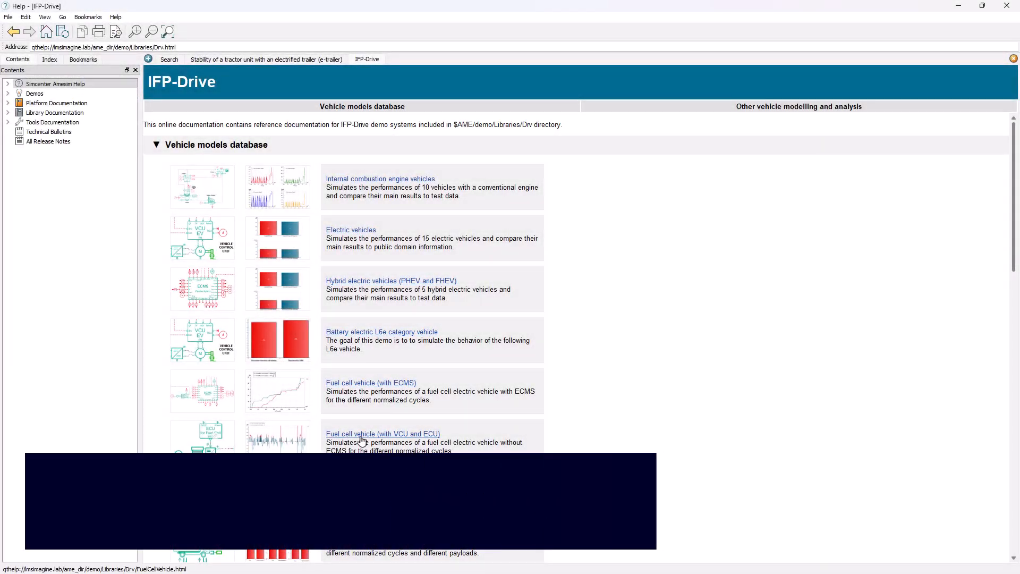
Switch to the tractor with electrified trailer demo page and scroll through its track and results sections.
scroll(down, 3)
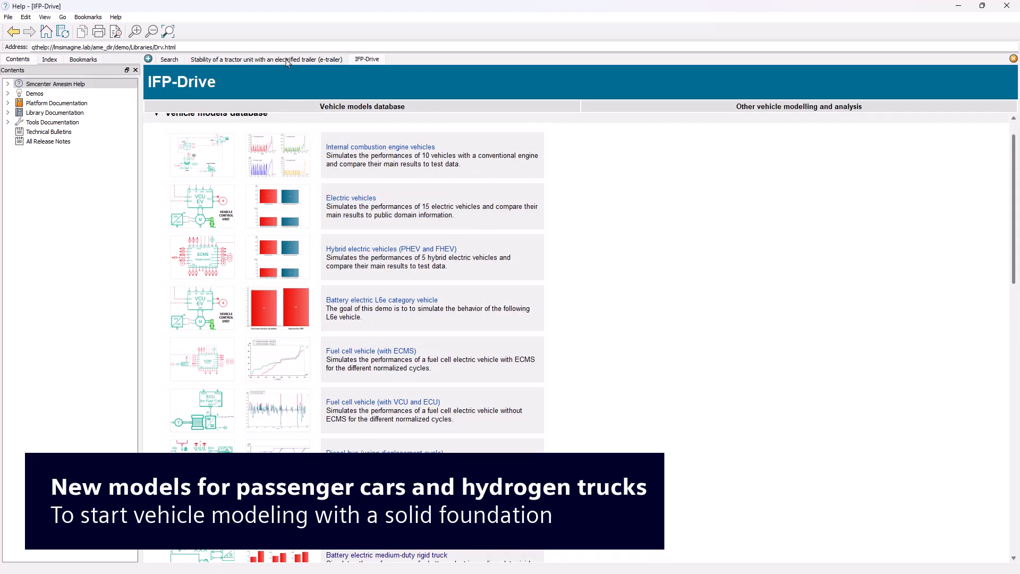
click(266, 59)
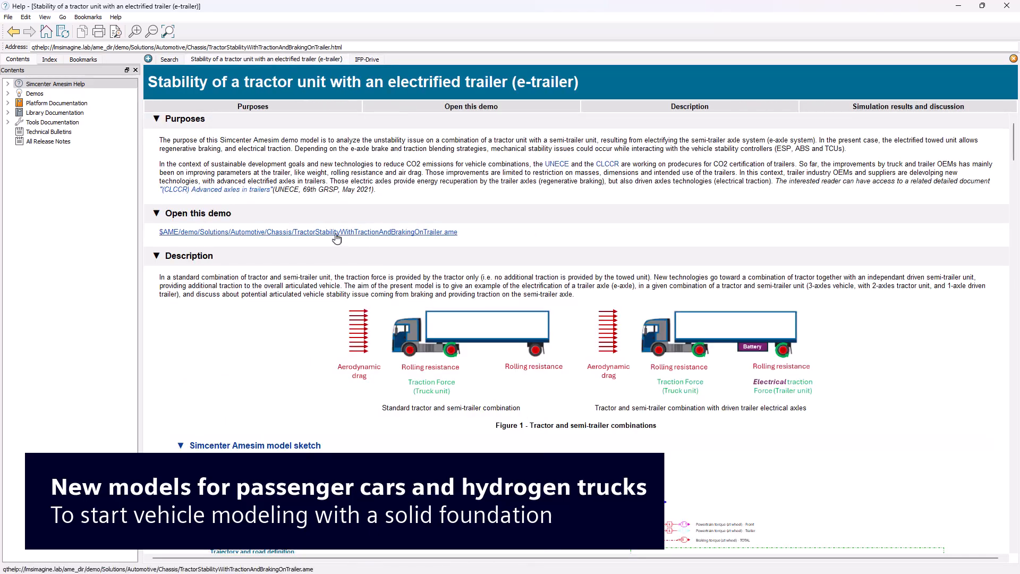
scroll(down, 3)
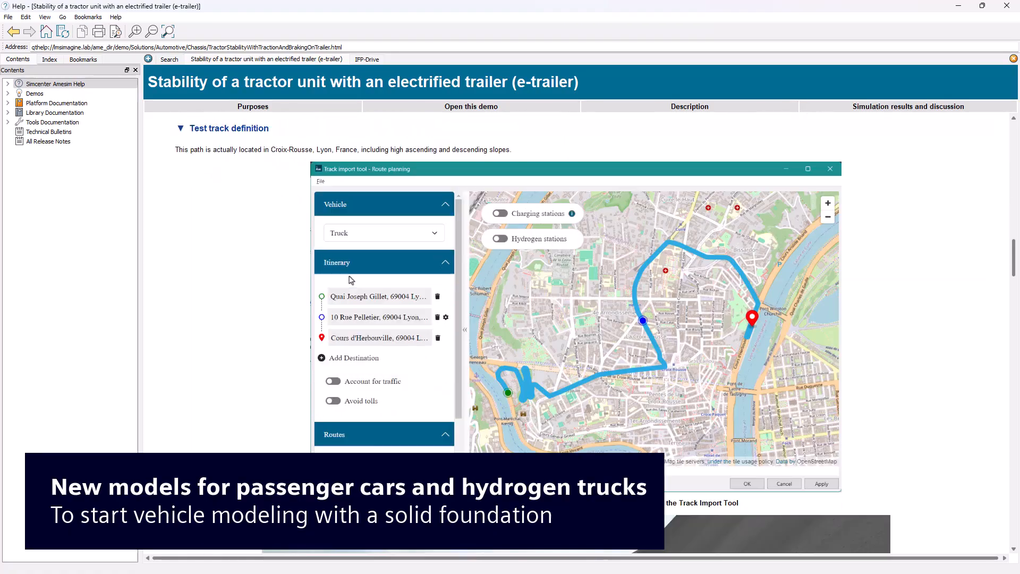
scroll(down, 3)
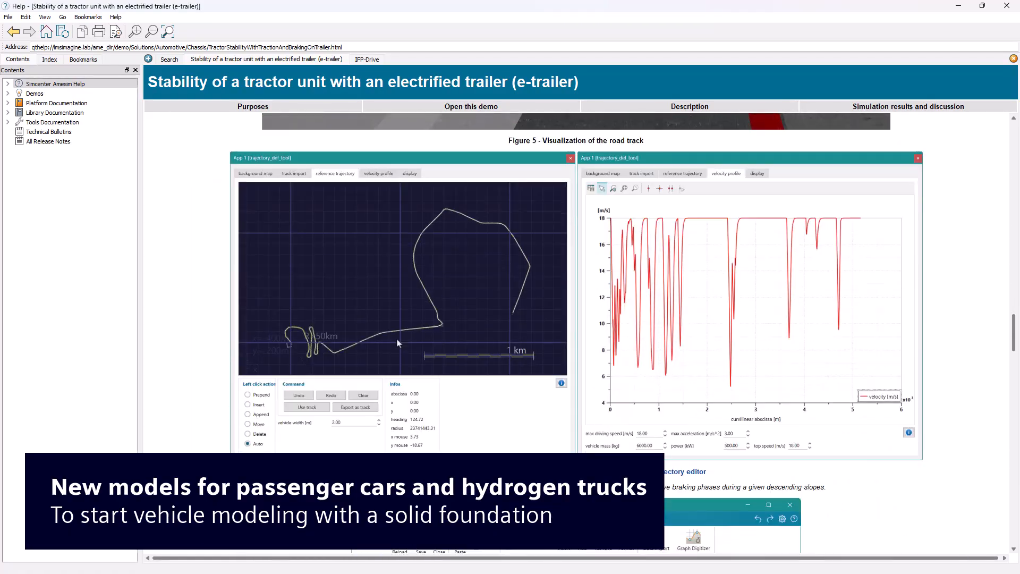
scroll(down, 3)
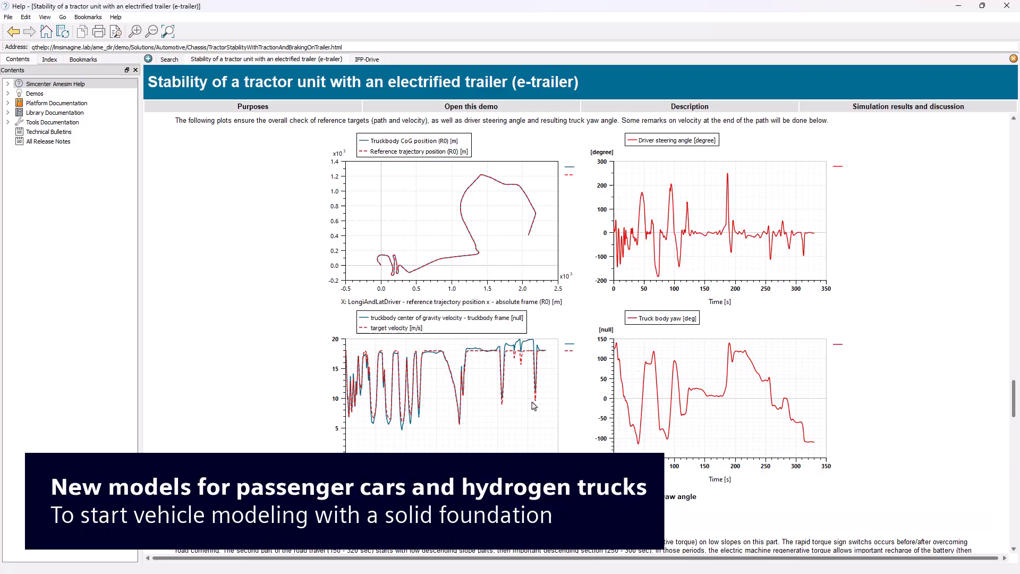
scroll(down, 3)
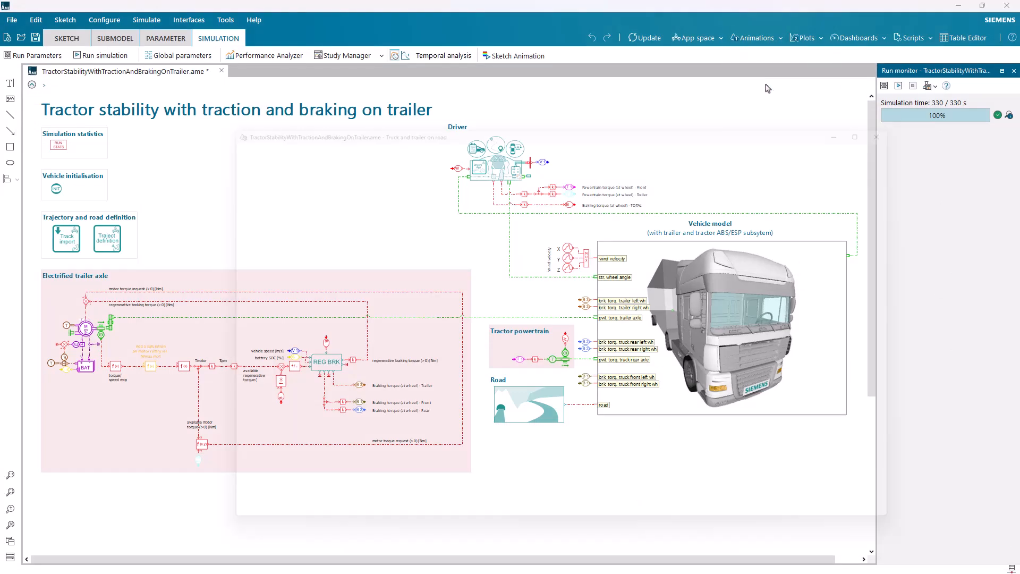
Open the truck-and-trailer road animation, then expand the Fuel Cell Components library.
click(517, 56)
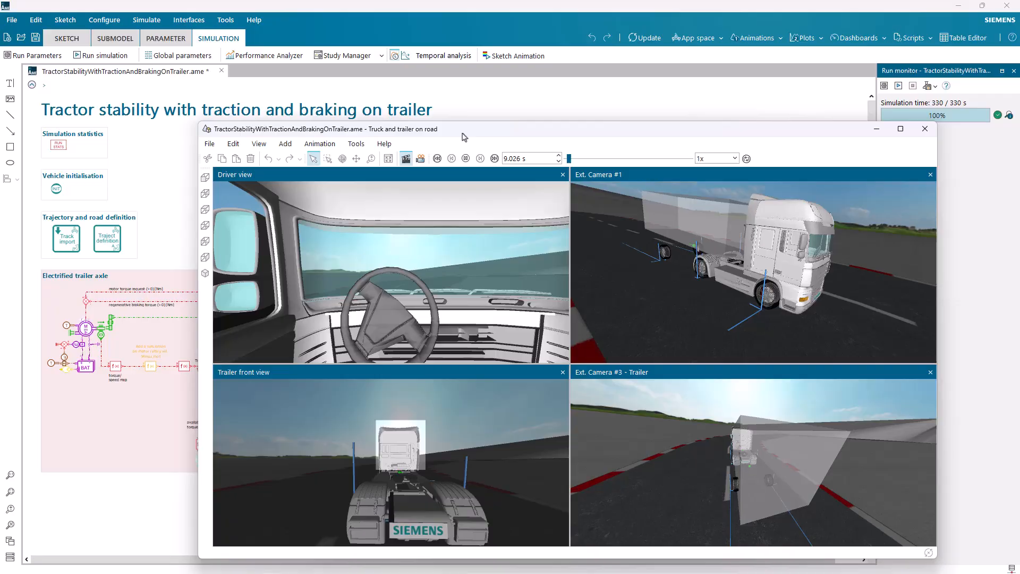
click(437, 158)
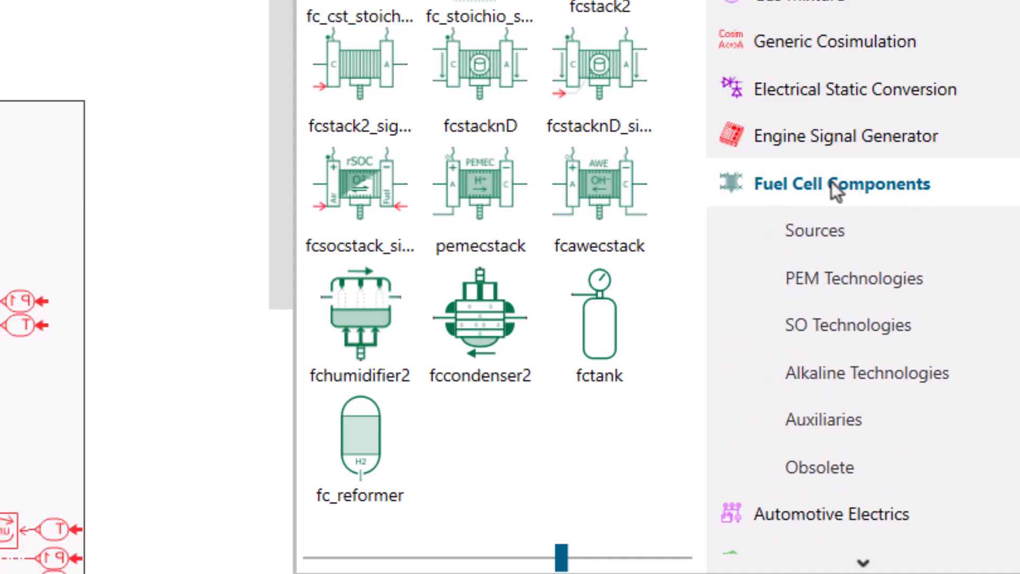
mouse_move(597, 183)
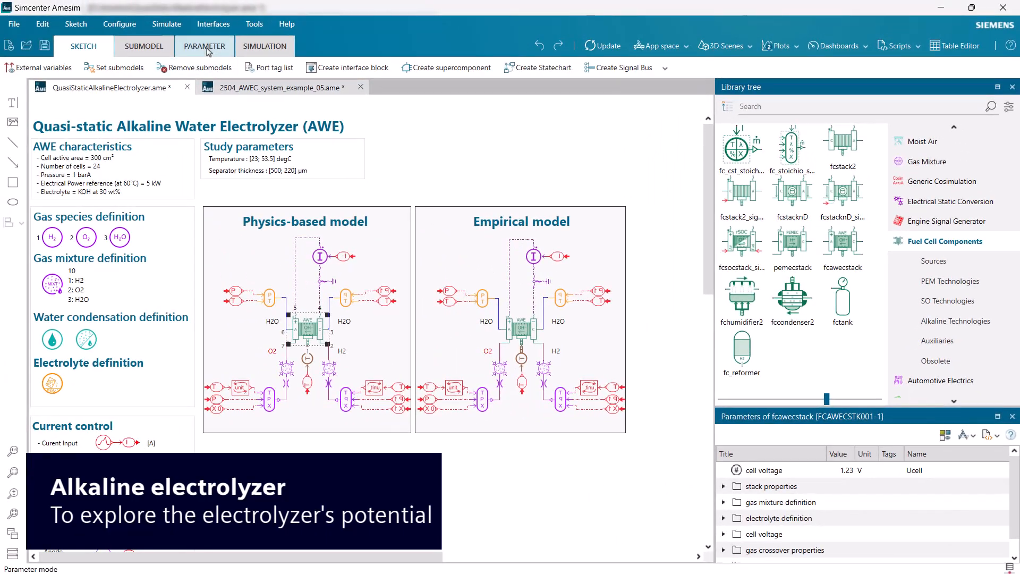
In Simulation mode, browse the temperature and separator-thickness plots through energy efficiency, then close them.
click(204, 45)
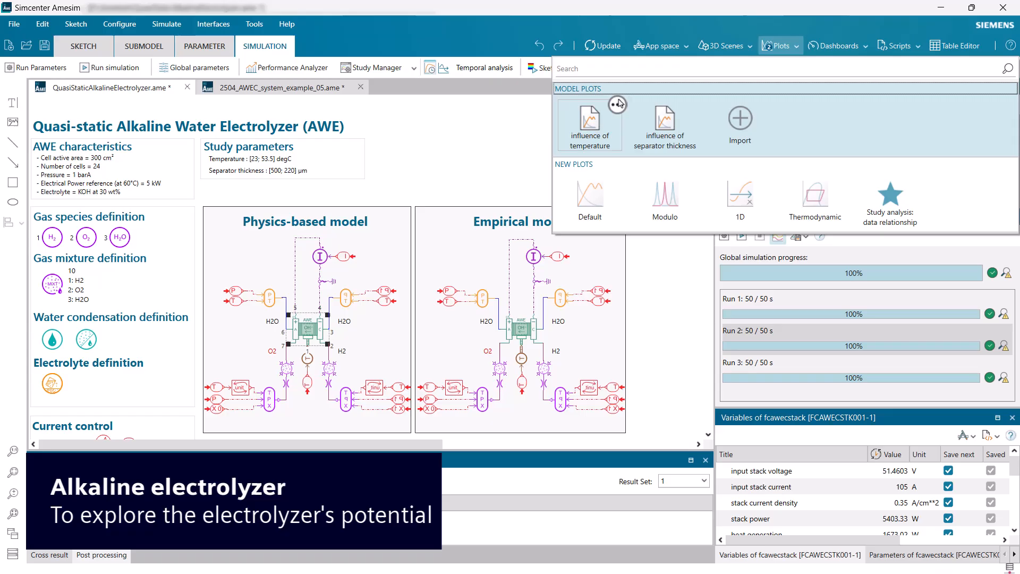
click(588, 123)
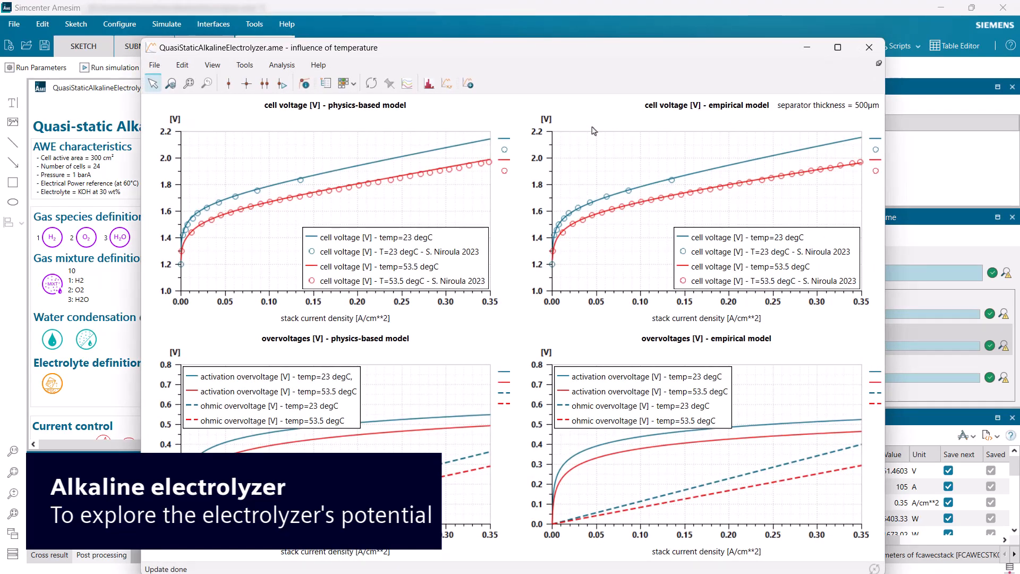
mouse_move(401, 235)
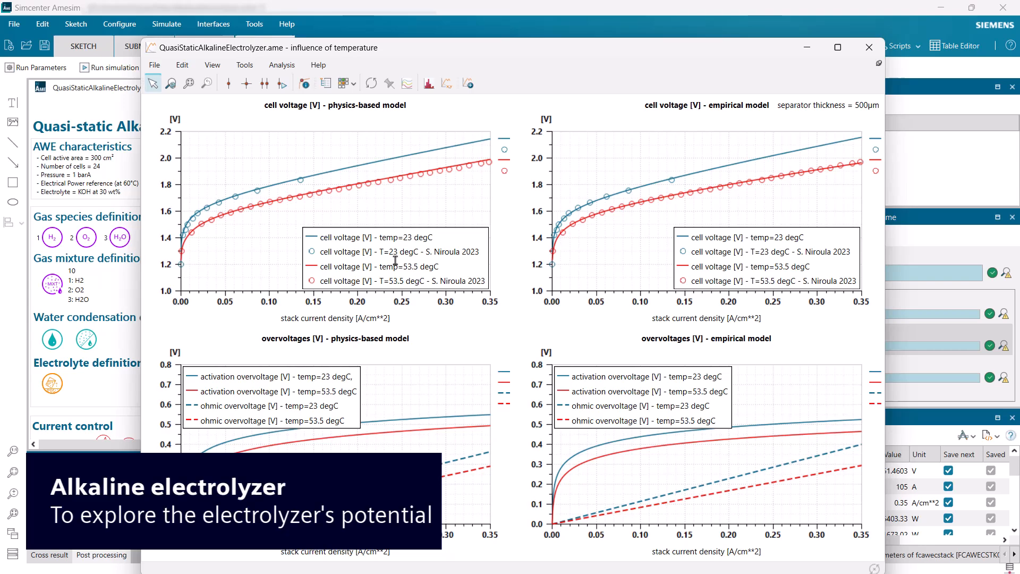
mouse_move(379, 170)
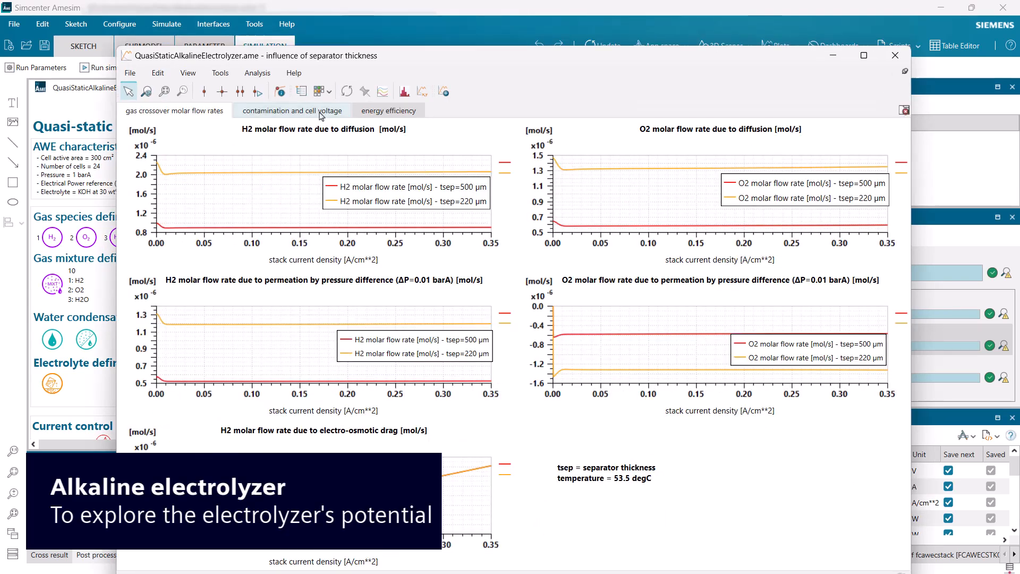
click(291, 109)
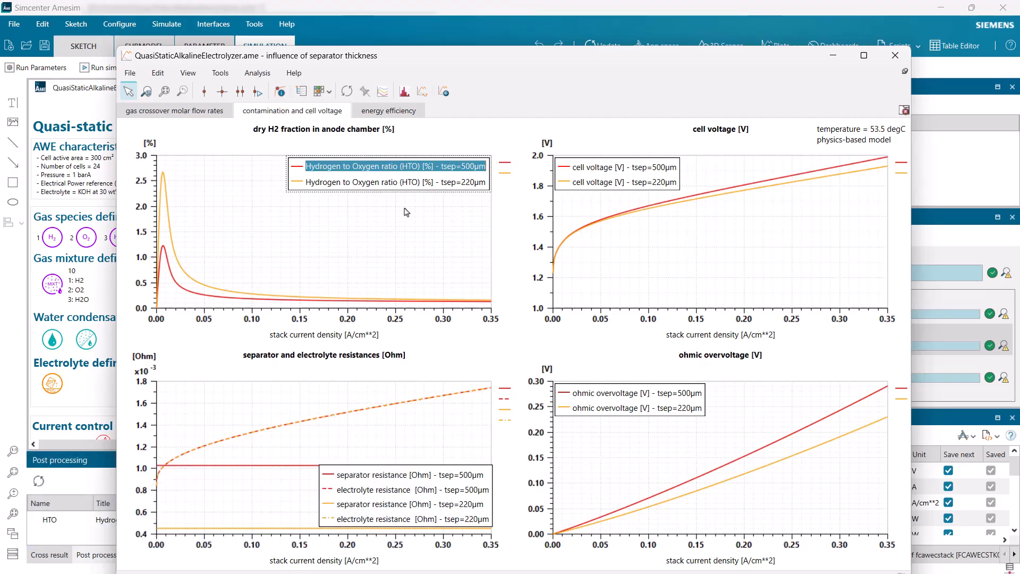
mouse_move(209, 299)
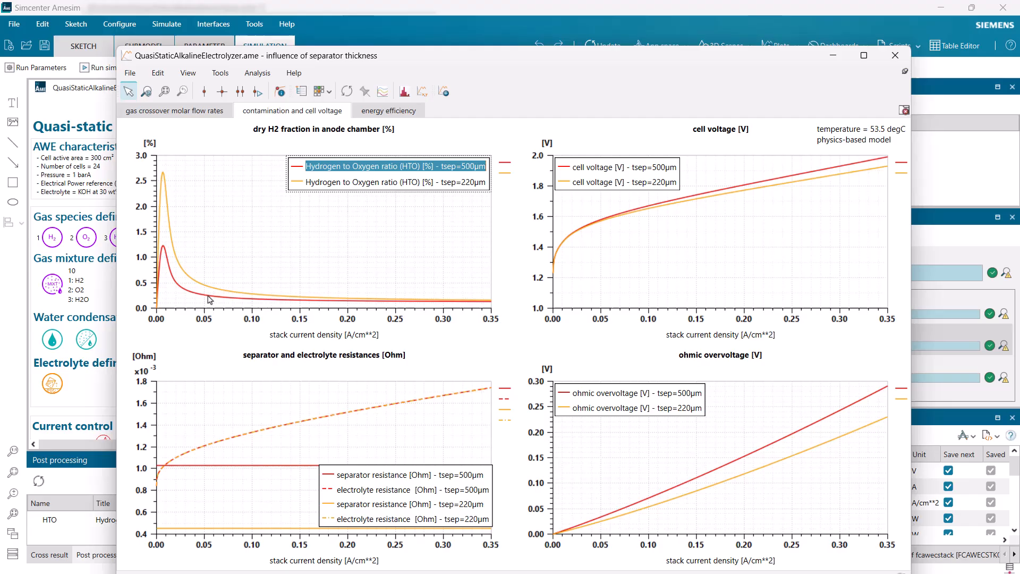
mouse_move(175, 174)
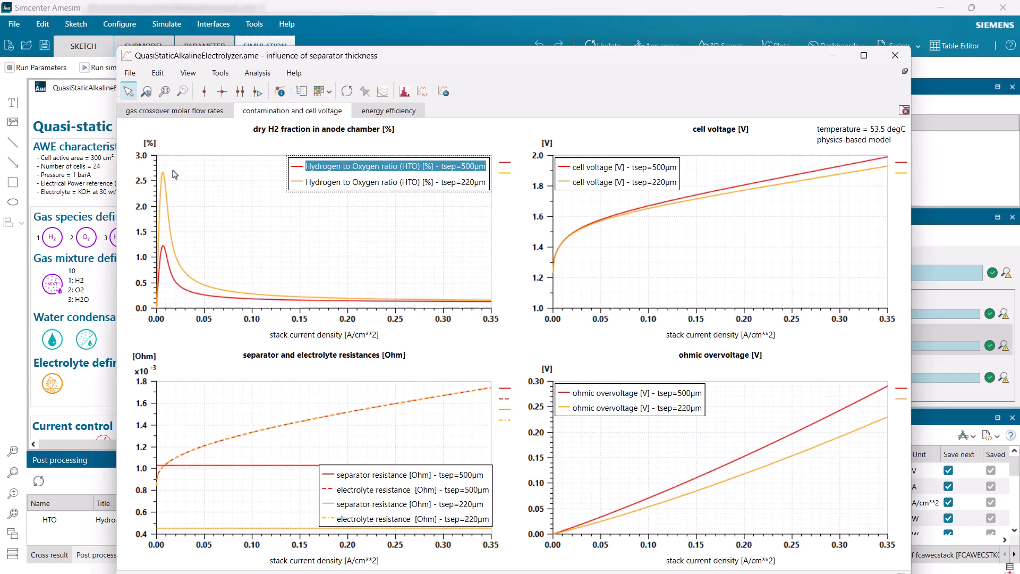
mouse_move(338, 123)
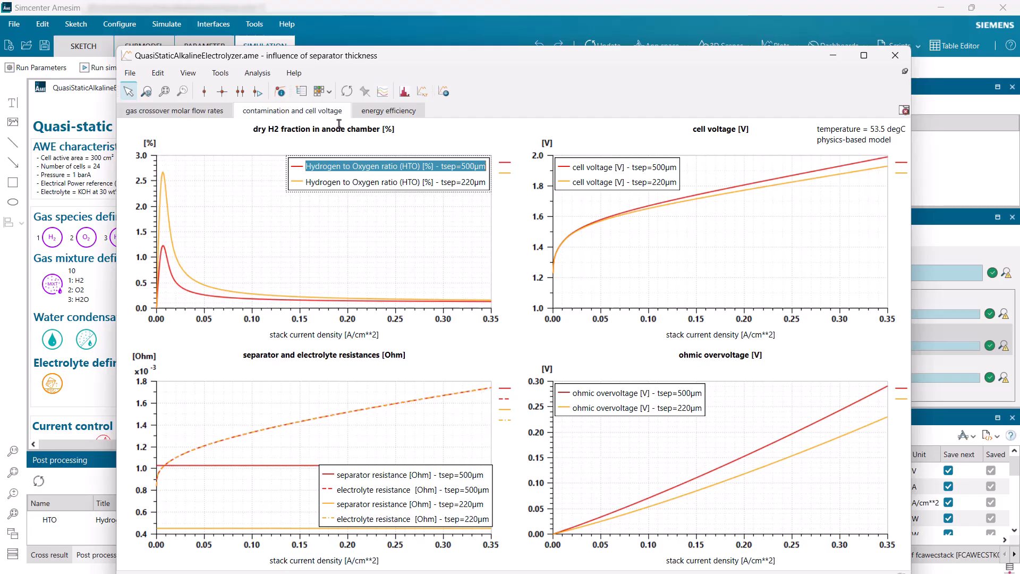
click(388, 109)
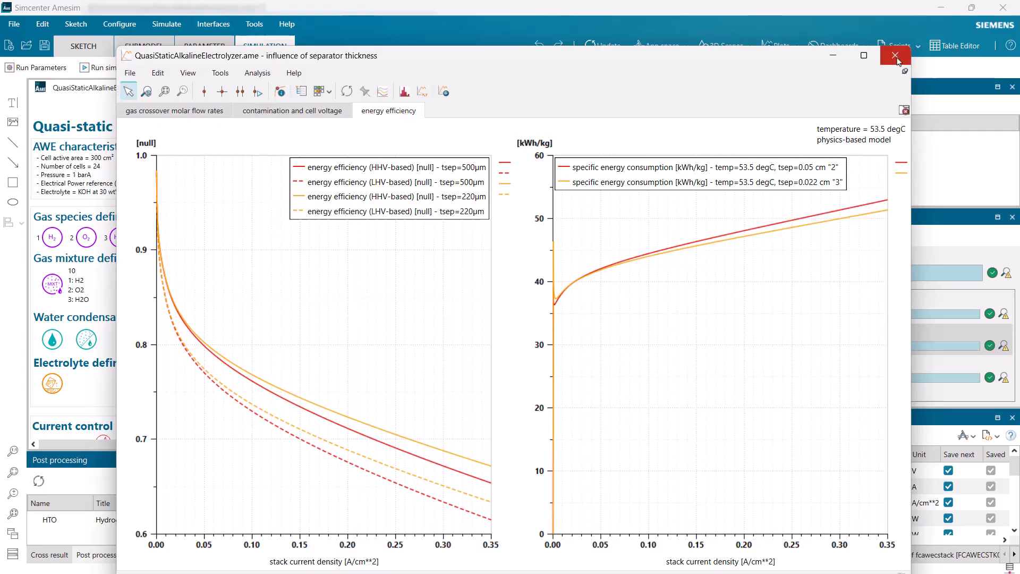
click(897, 54)
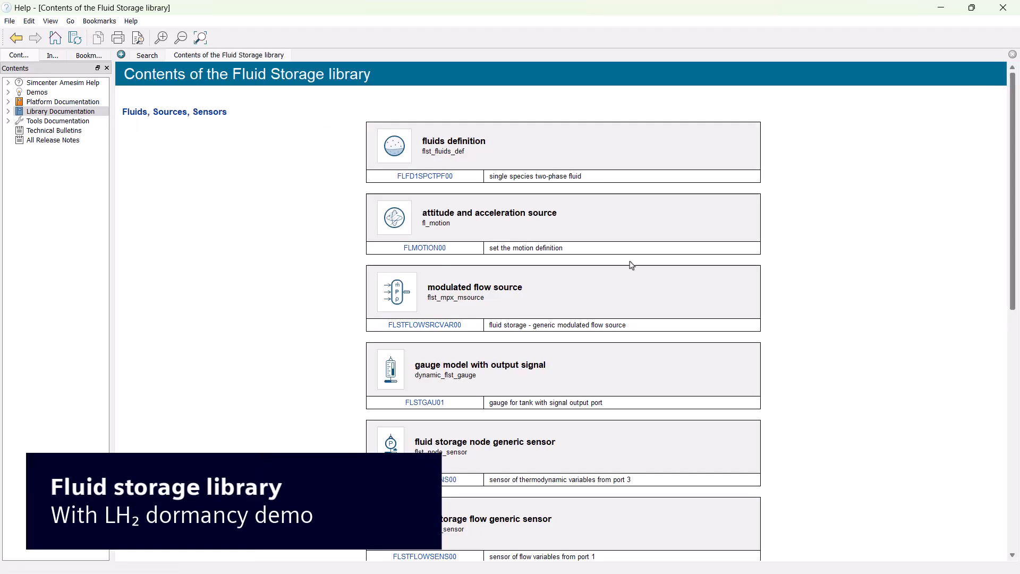
Open the 'Liquid hydrogen in a spherical tank' demo from Fluid Storage demos and scroll its sections.
scroll(down, 3)
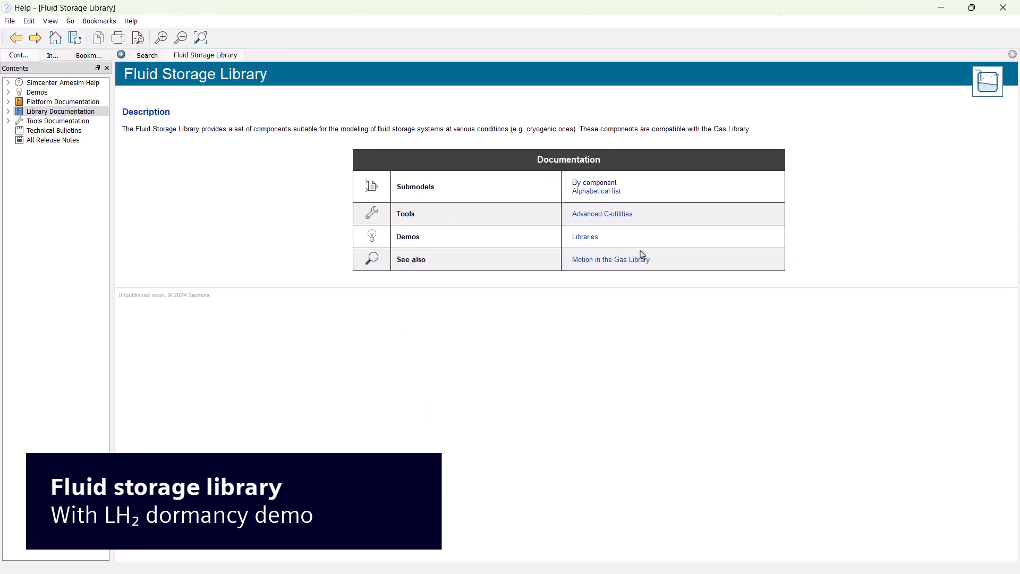
click(585, 235)
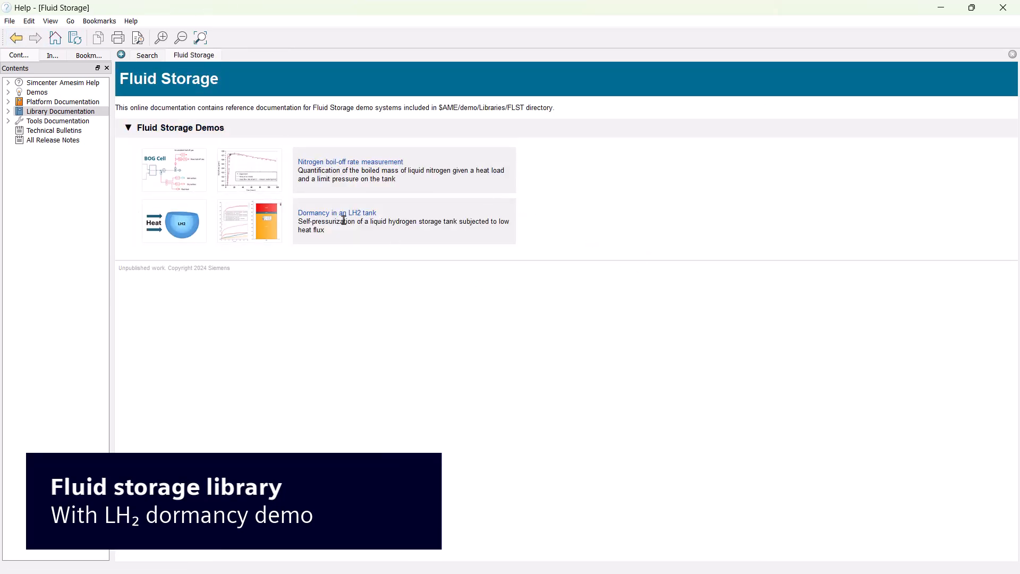
click(337, 213)
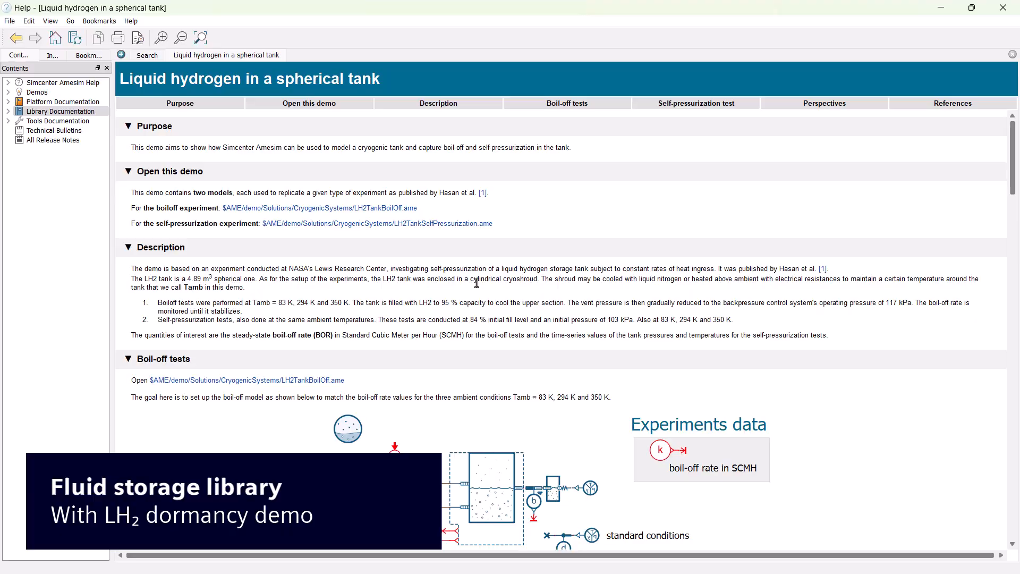
scroll(down, 3)
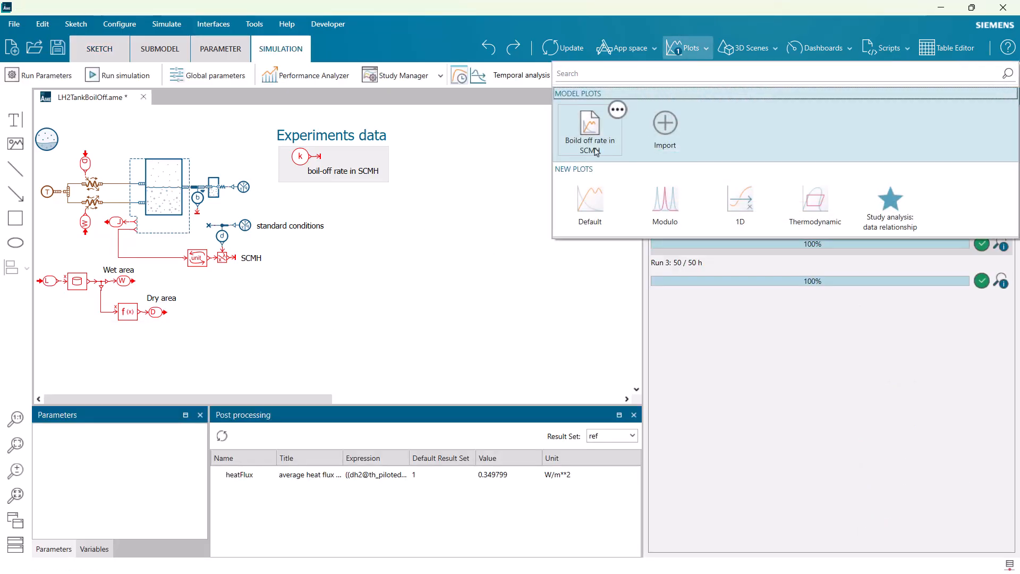
Open the saved 'Boild off rate in SCMH' plot comparing simulation and experiment at 83, 294, 350 K.
click(588, 127)
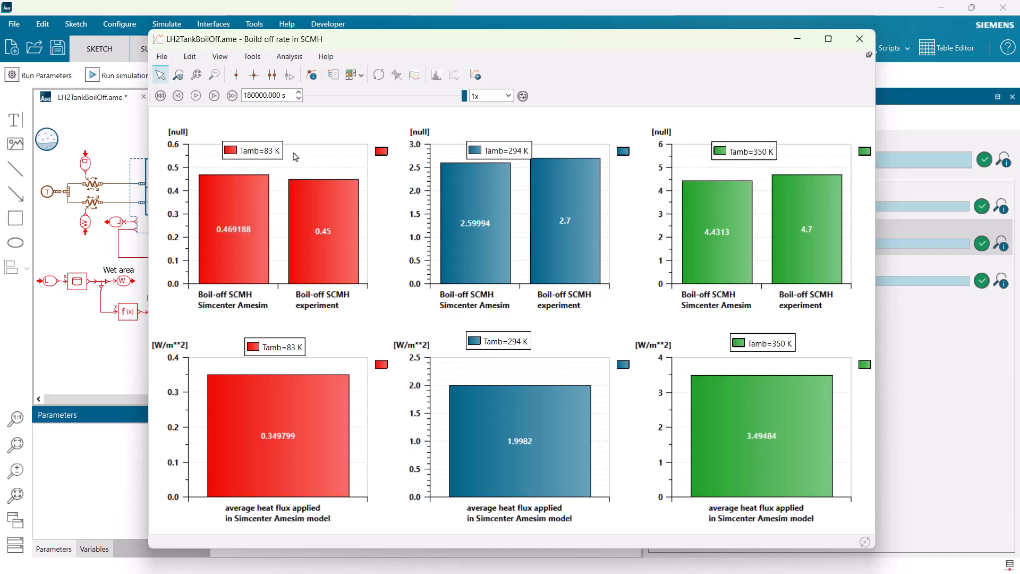
mouse_move(482, 158)
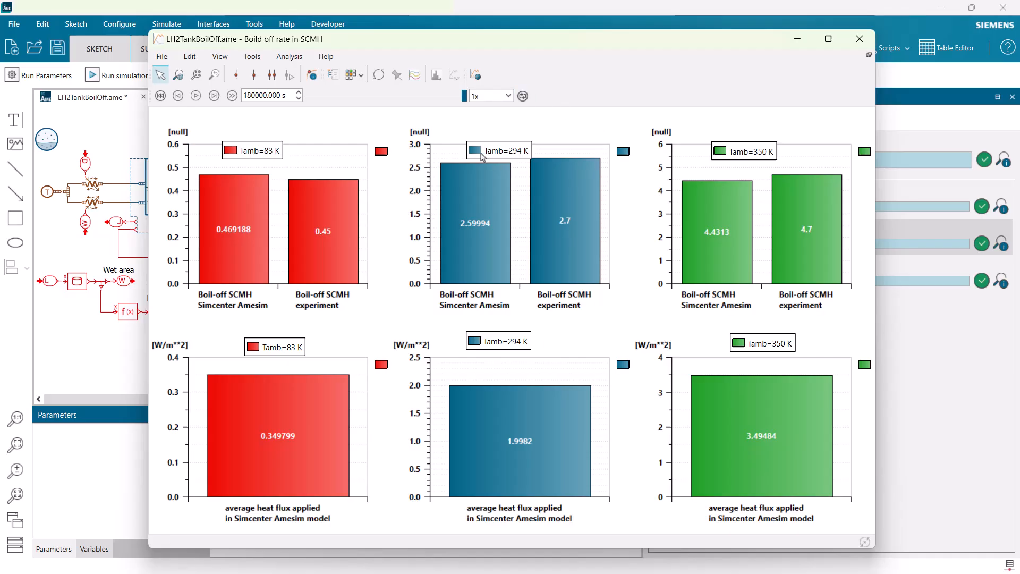
mouse_move(717, 366)
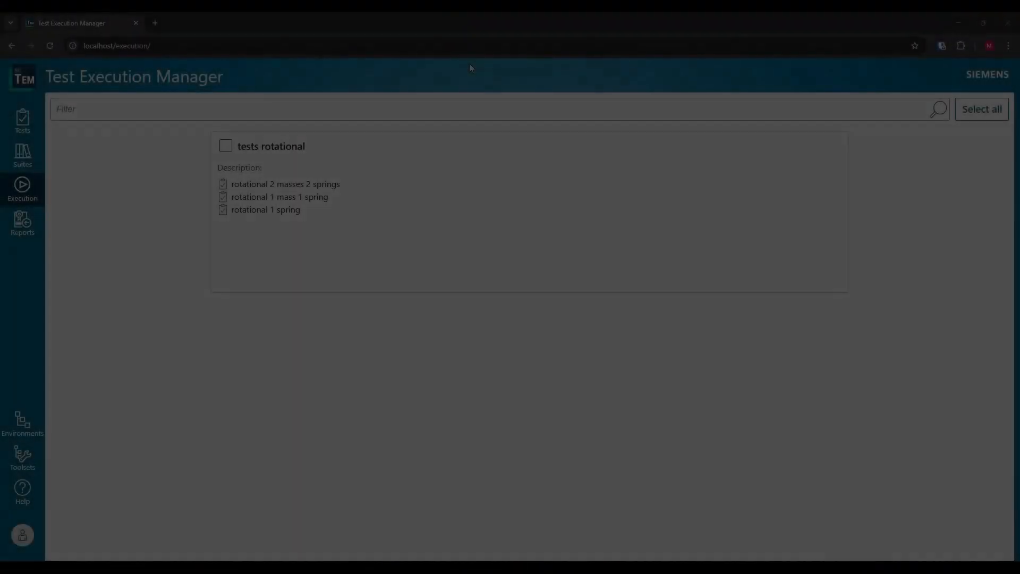
Select the tests rotational suite, keep branch_1, and execute it with tools2504, my_models and HEAD.
click(225, 146)
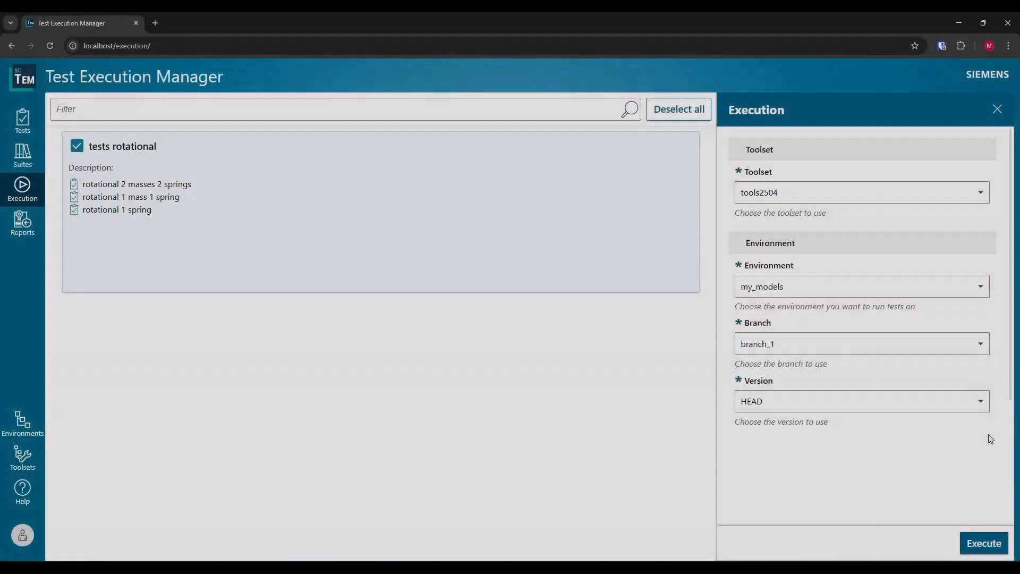
click(860, 343)
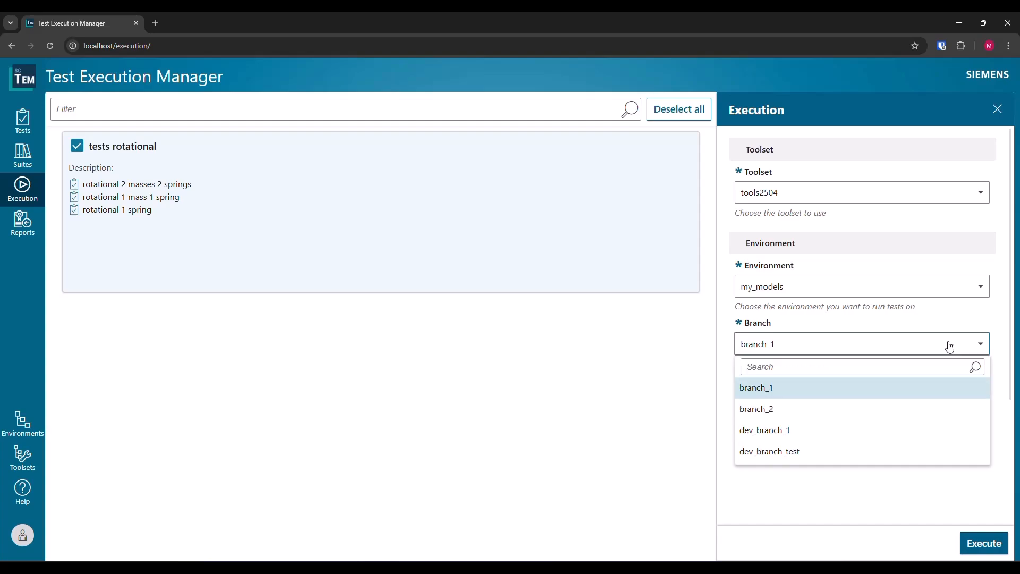
click(755, 387)
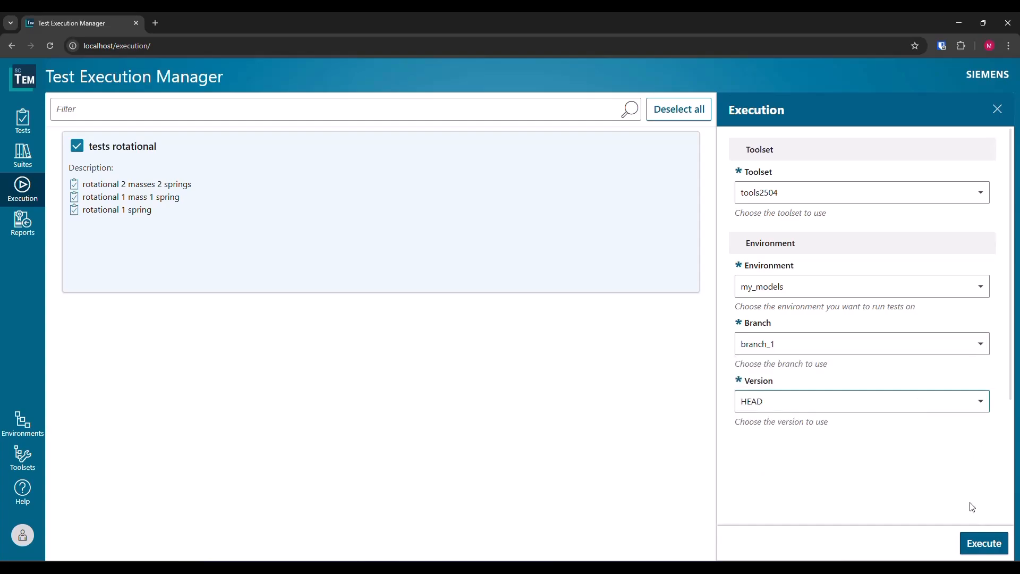
click(984, 543)
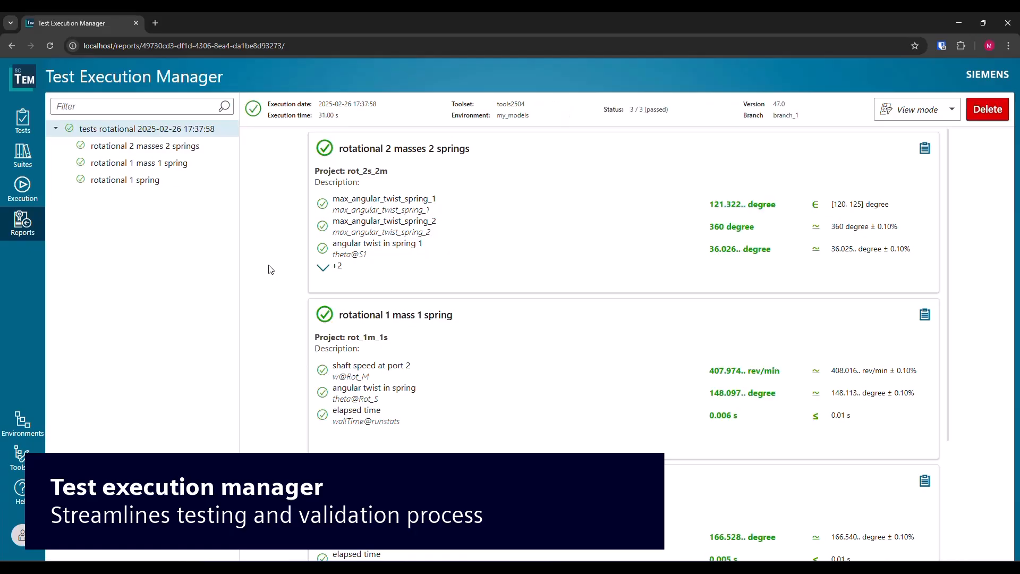
mouse_move(820, 164)
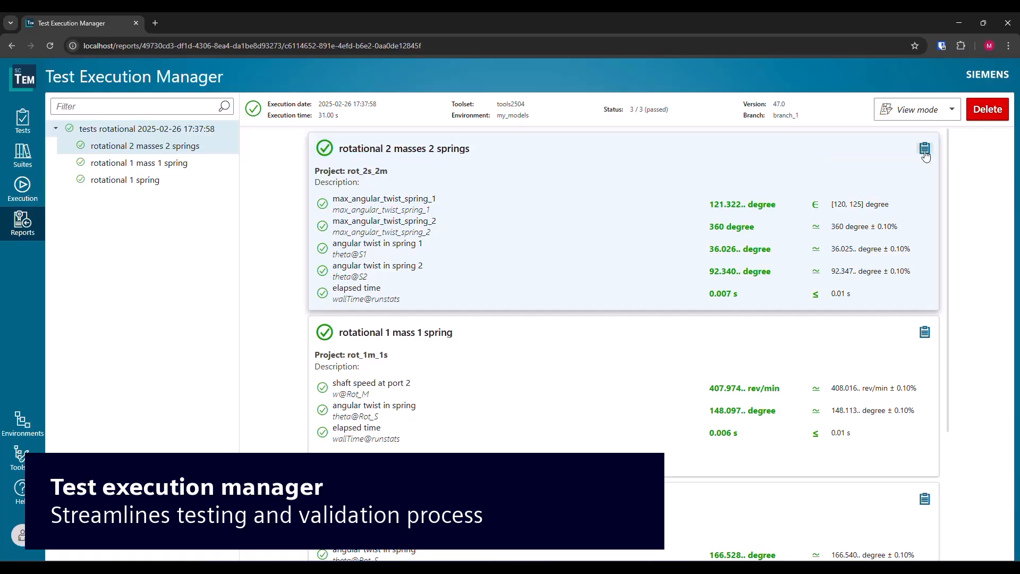
Review the simulation log of the passed rotational 2 masses 2 springs test.
click(923, 149)
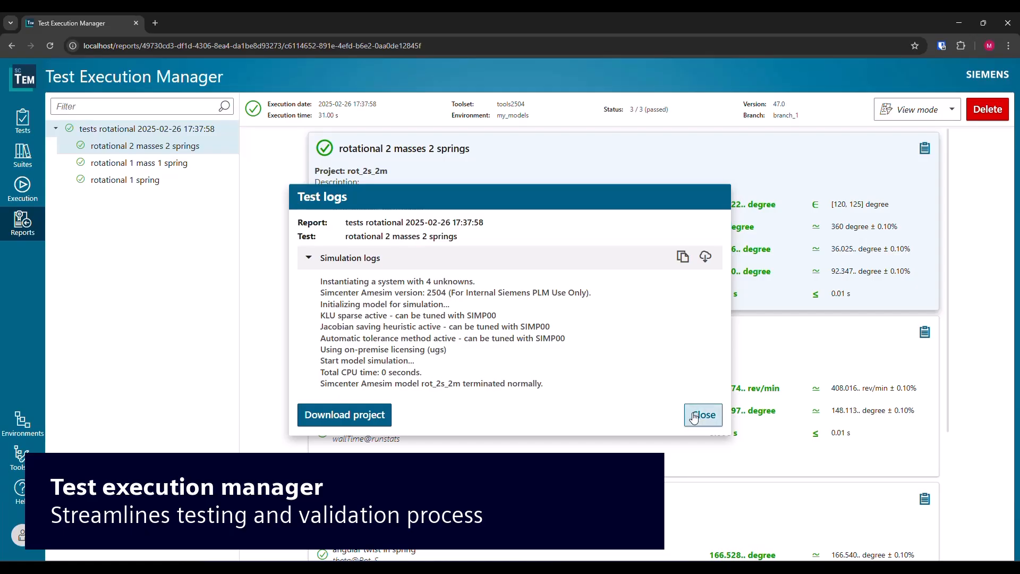
click(703, 416)
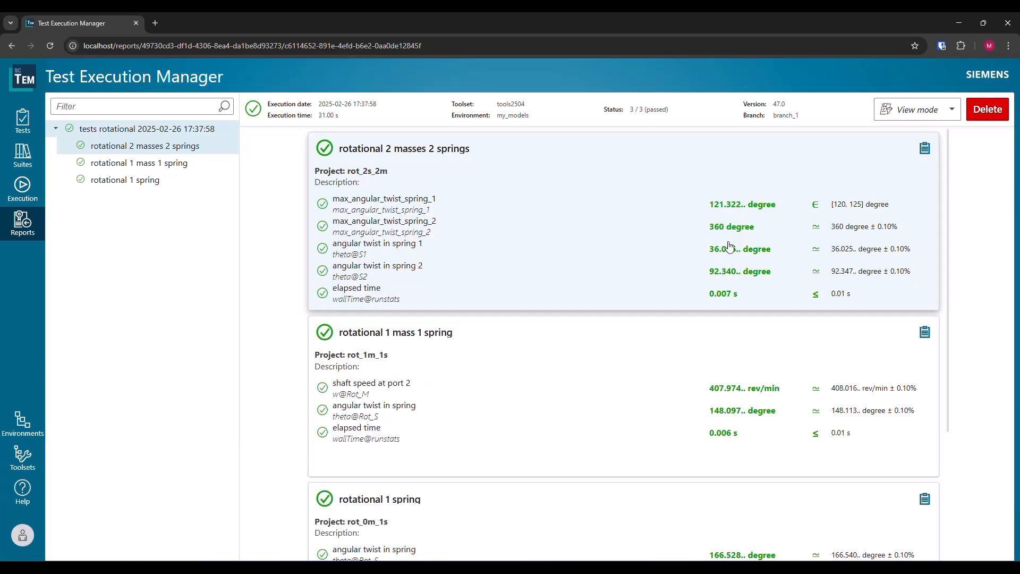
View the angular twist result charts against their targets and dismiss them.
click(376, 242)
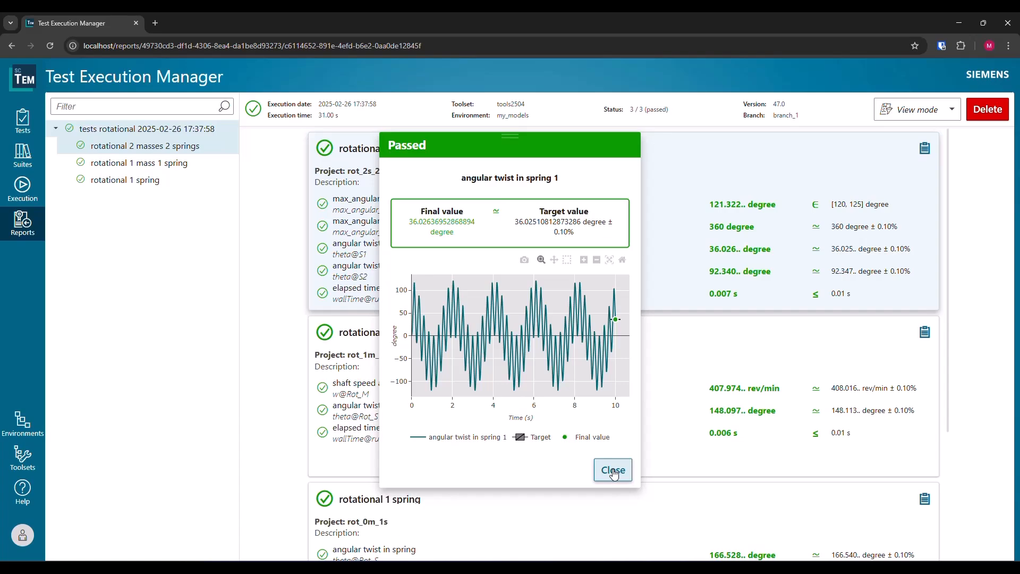
click(610, 470)
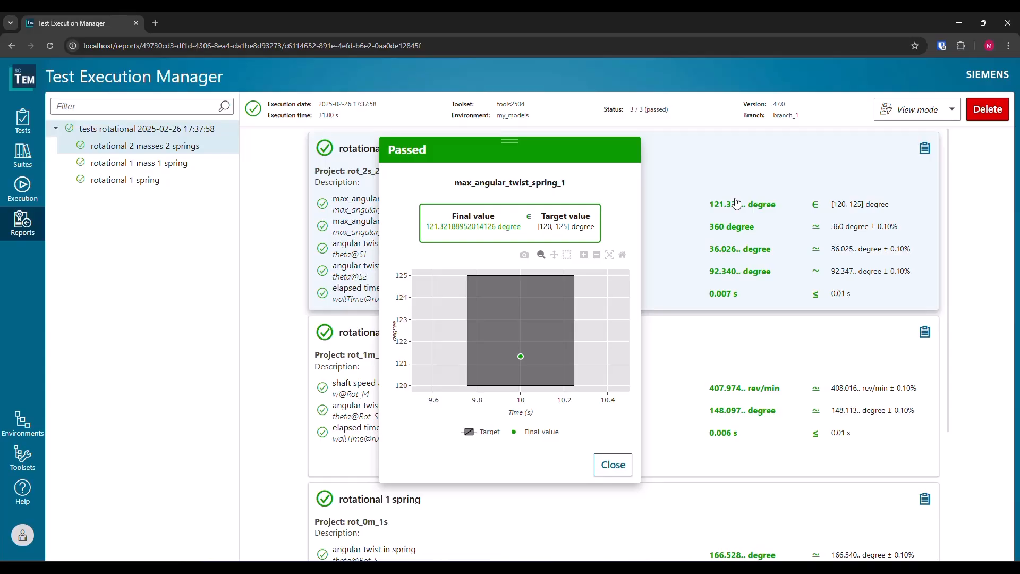
click(612, 464)
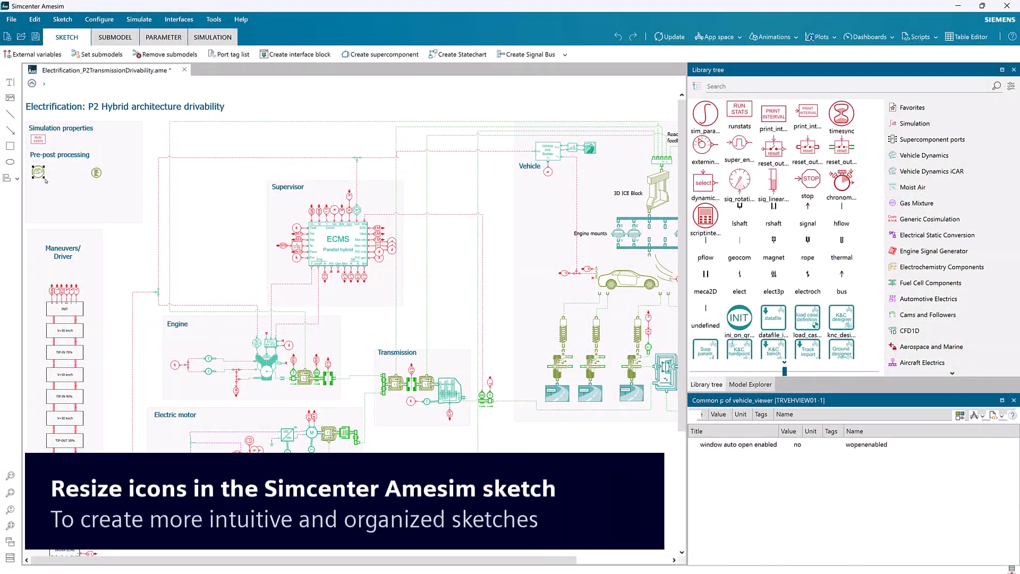
Enlarge the small pre-post processing icon in the drivability sketch.
click(38, 184)
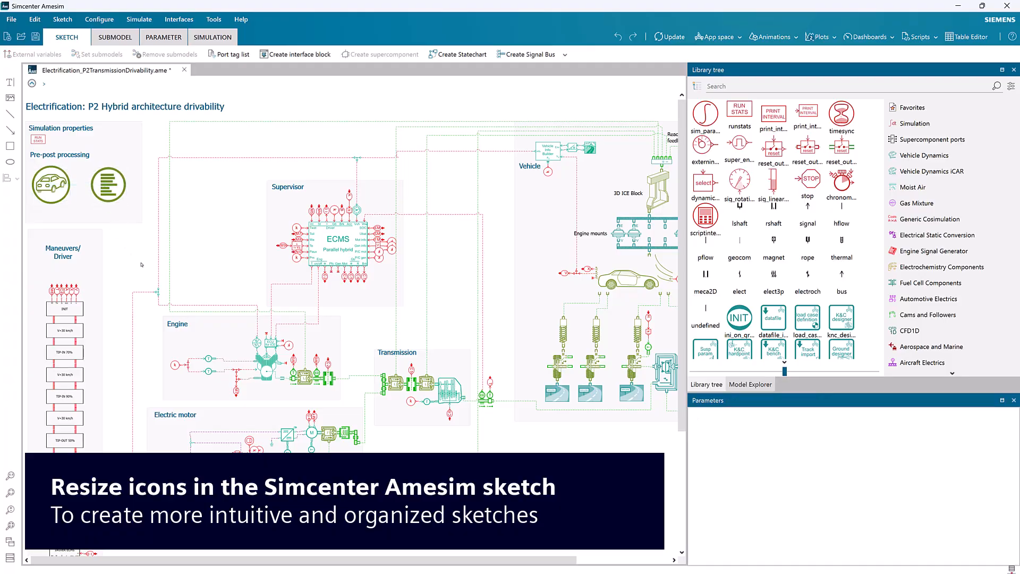
mouse_move(394, 274)
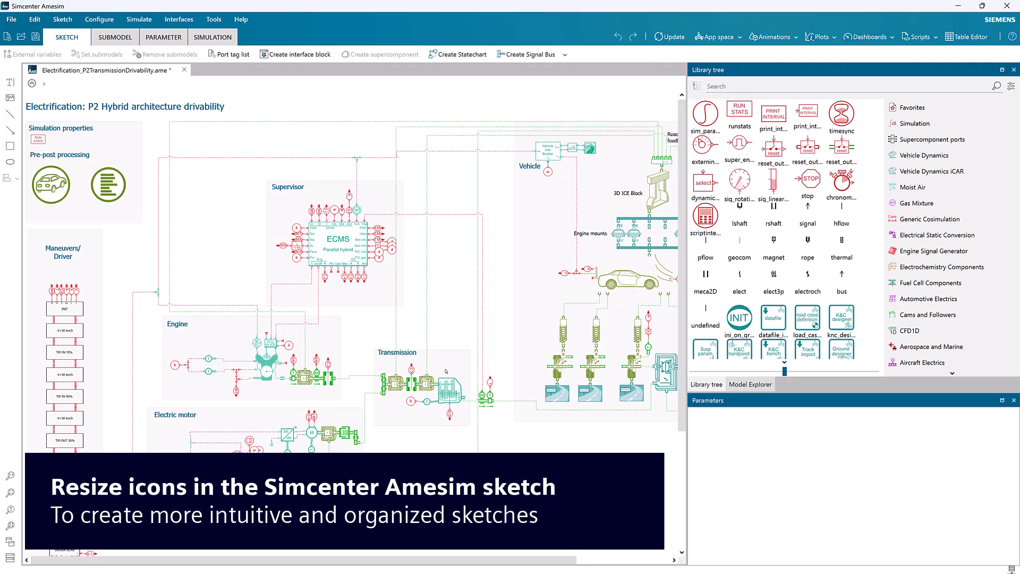
scroll(right, 3)
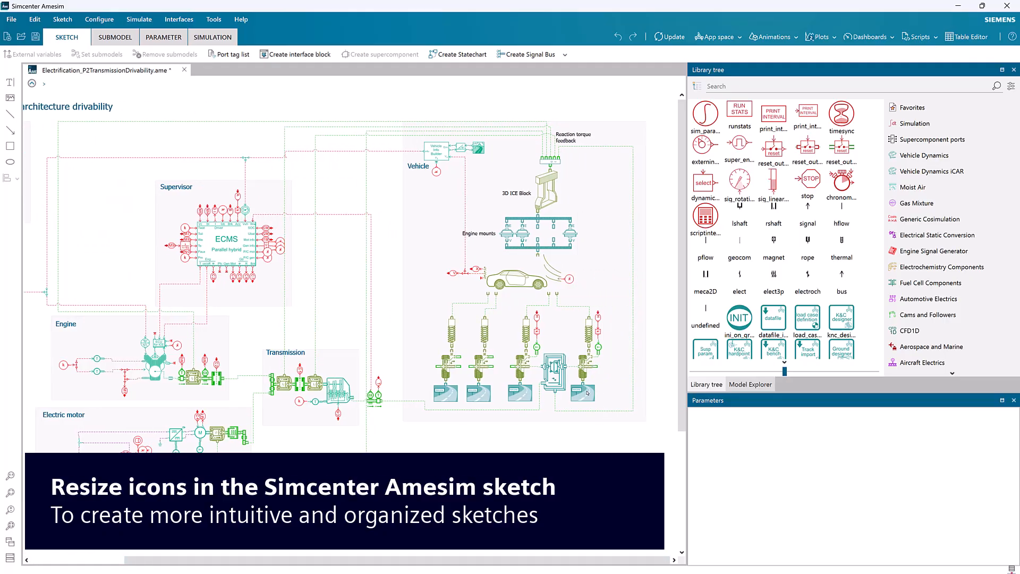
Enlarge the road component icon and view its Resize options (Reset/Copy/Paste scaling).
click(582, 389)
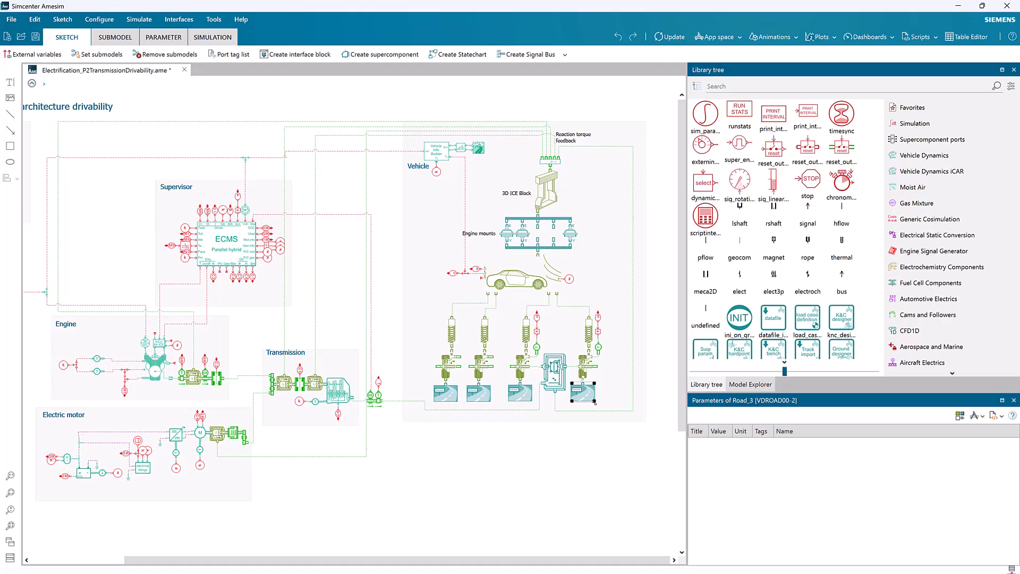
drag(582, 392, 615, 423)
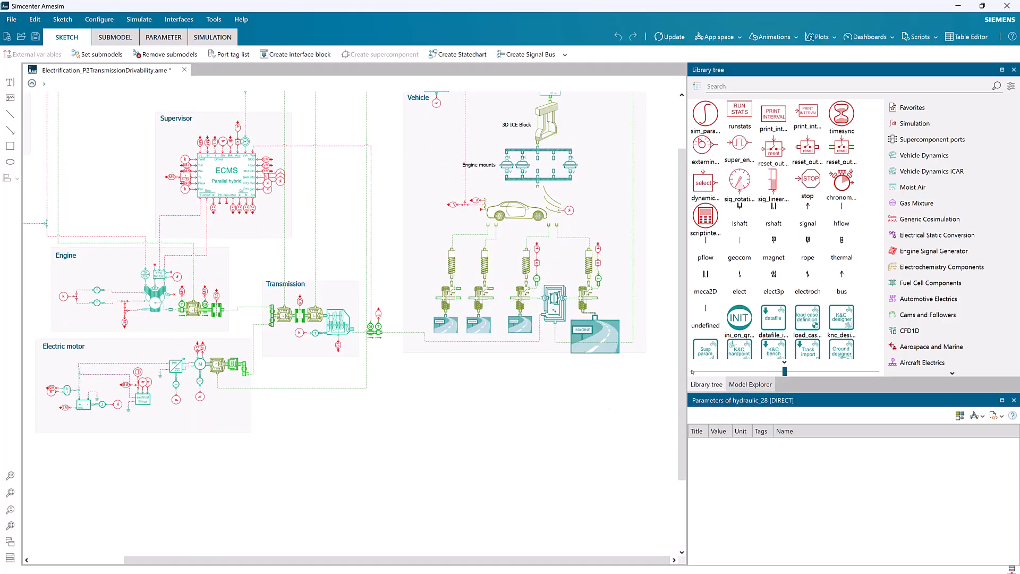
right_click(576, 331)
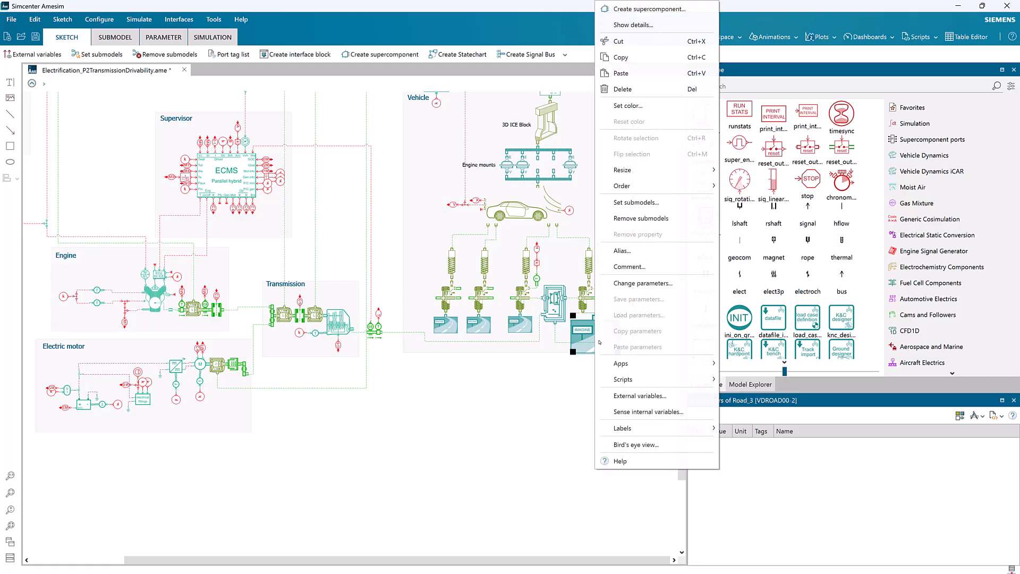
mouse_move(623, 170)
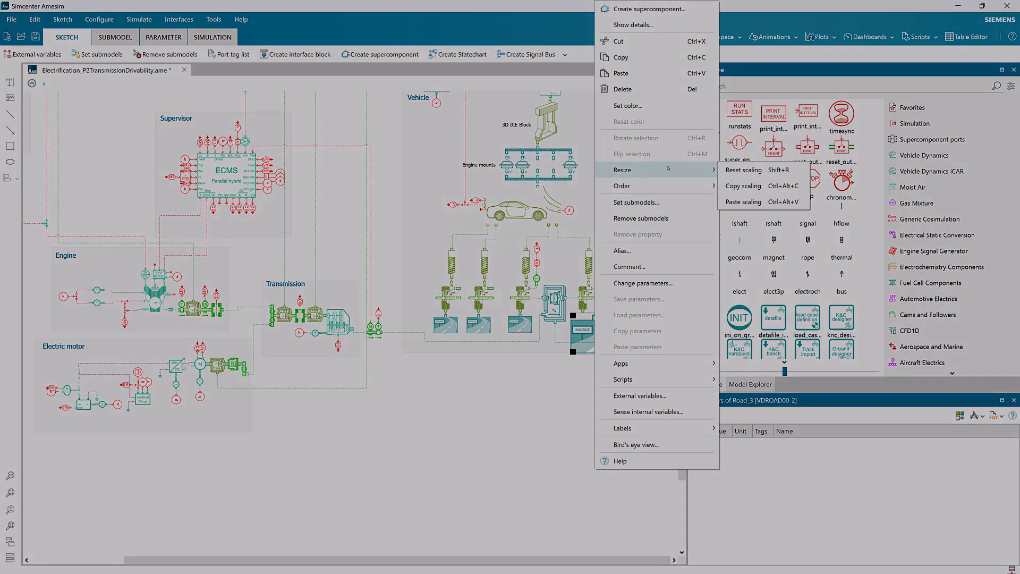